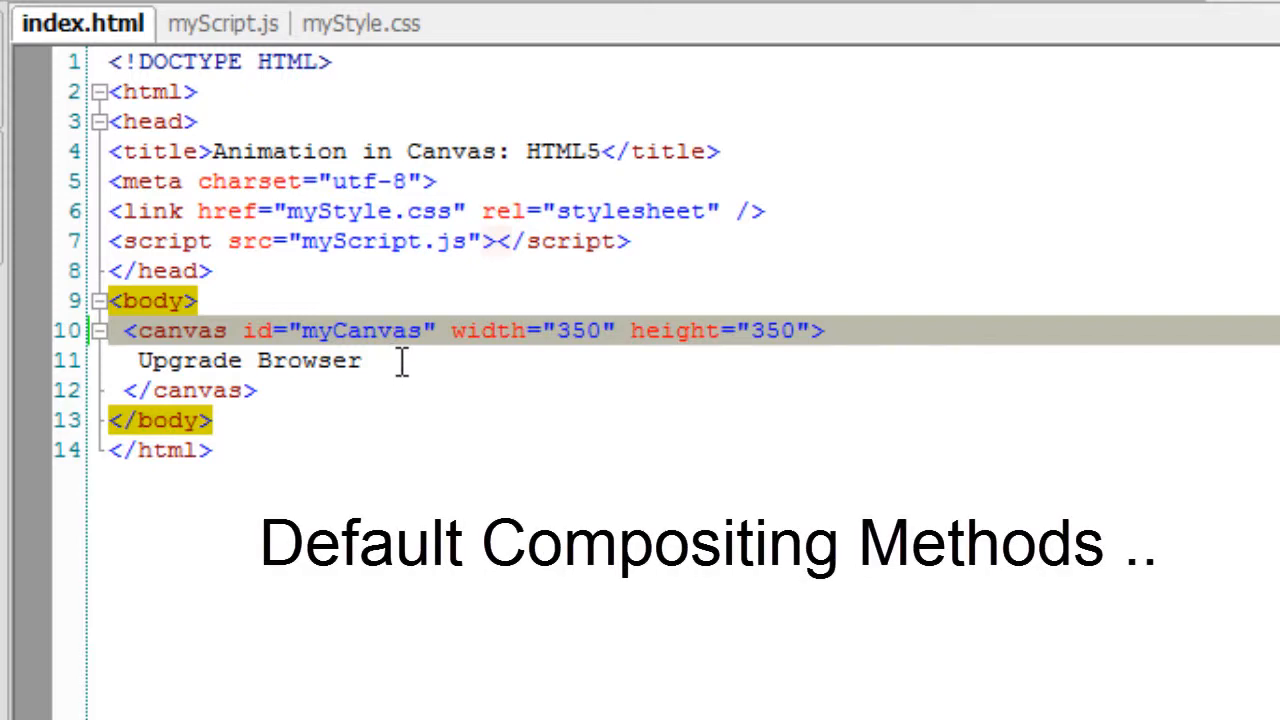
Review the canvas width 350 in index.html and the canvas border rule in myStyle.css.
{"action": "double_click", "coordinate": [362, 330]}
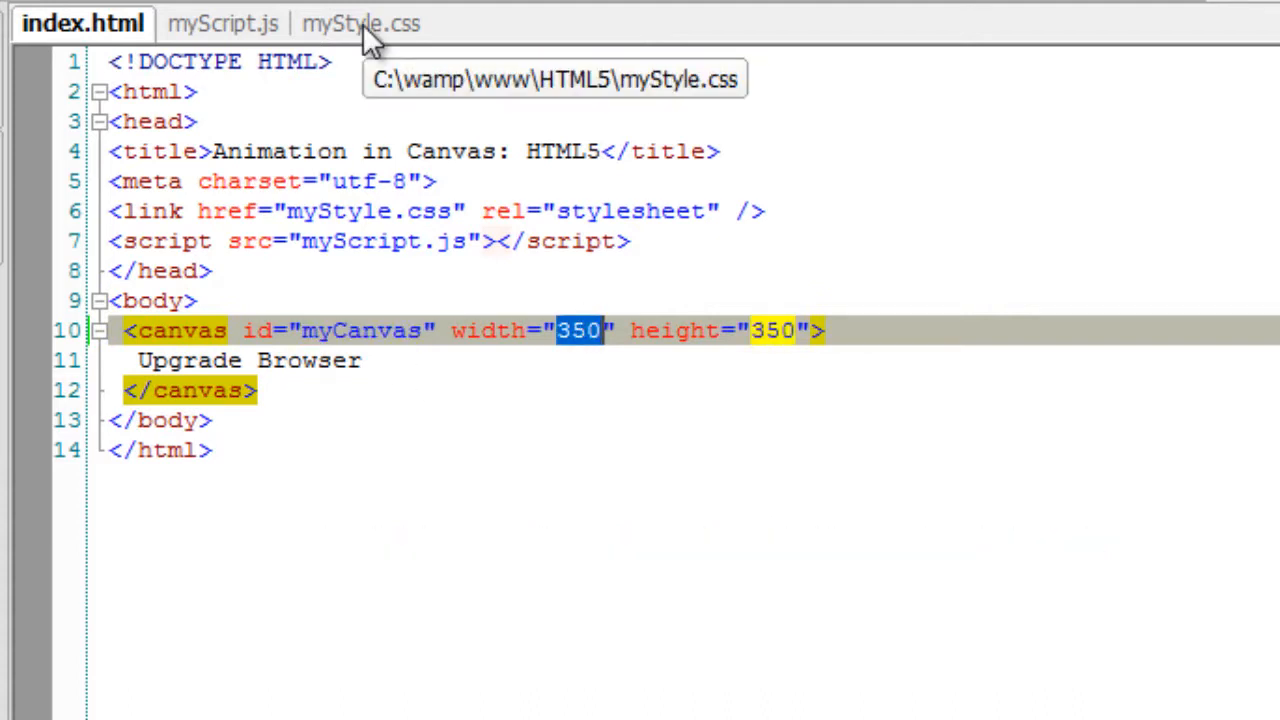
{"action": "left_click", "coordinate": [360, 24]}
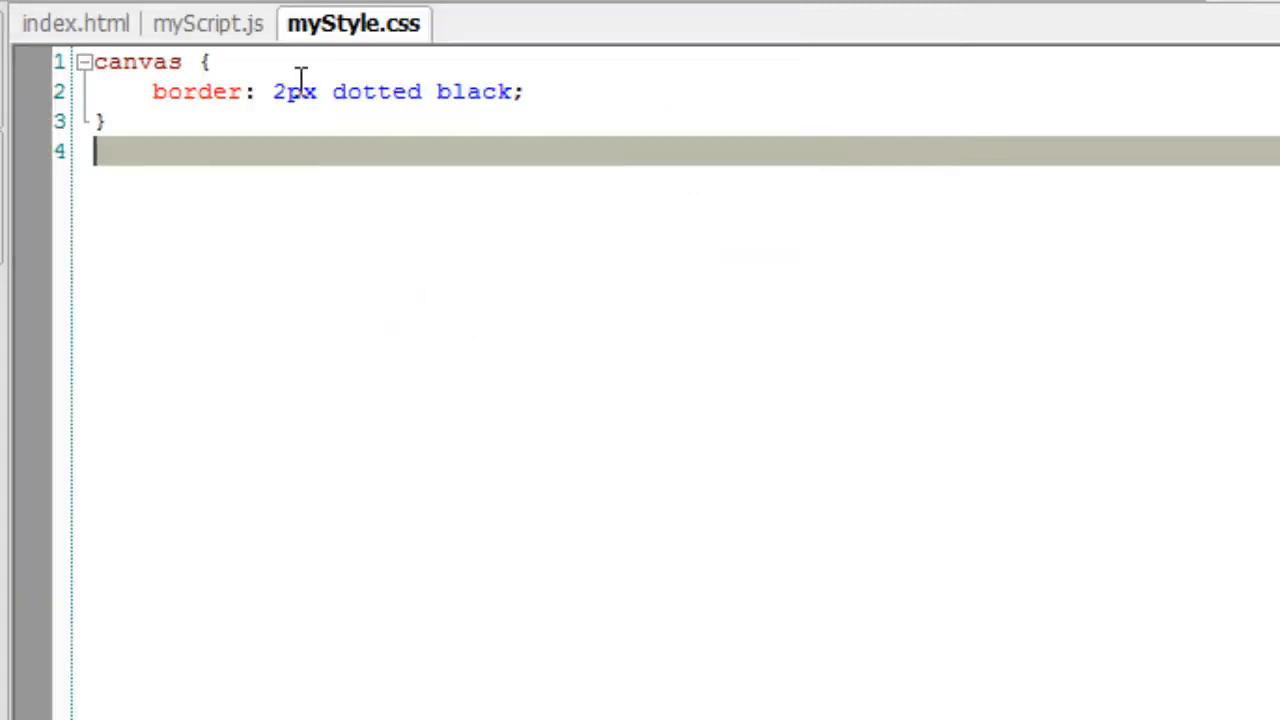
{"action": "left_click", "coordinate": [208, 24]}
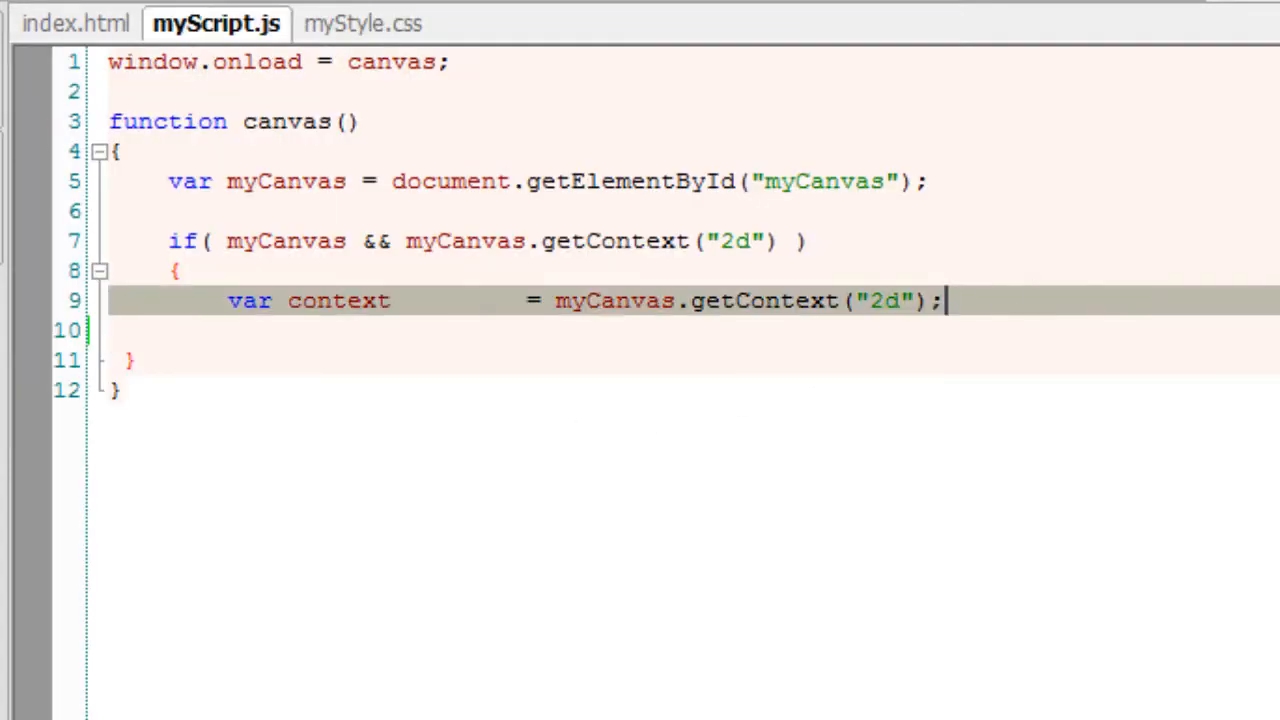
Add context.fillStyle red and context.fillRect(20, 20, 150, 75) to myScript.js.
{"action": "type", "text": "context"}
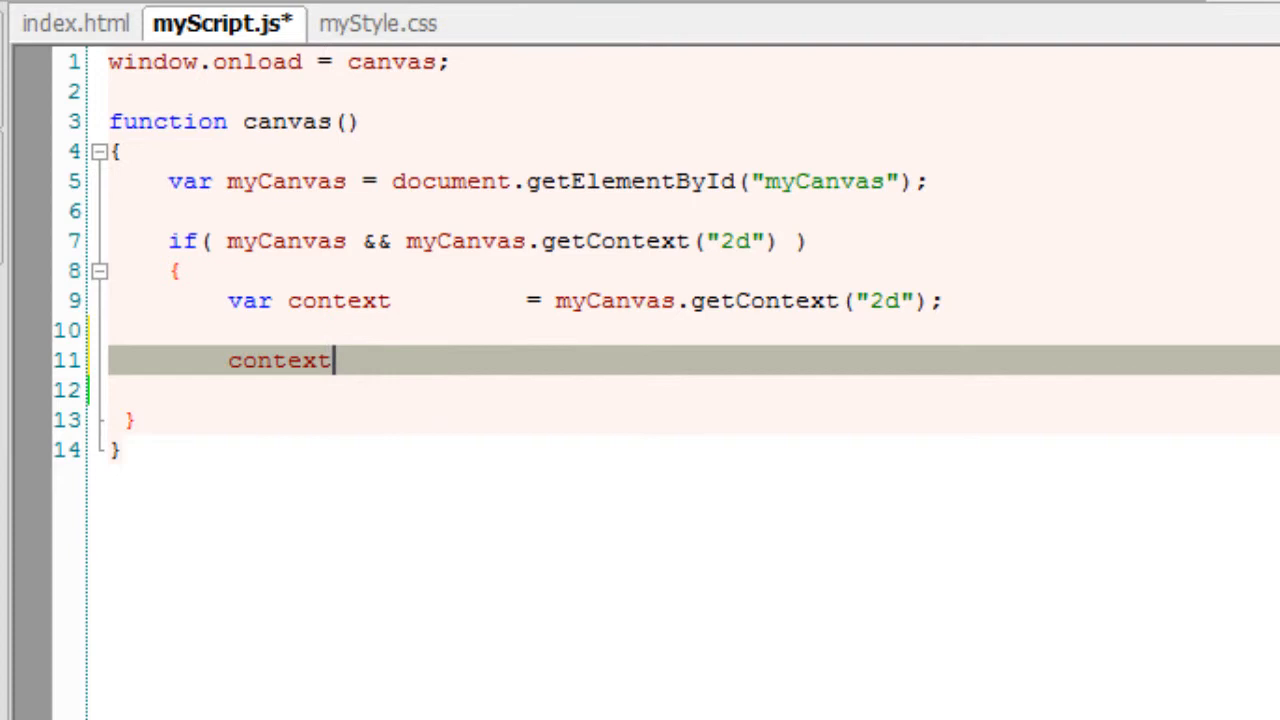
{"action": "type", "text": ".fillStyle   = \"red\";"}
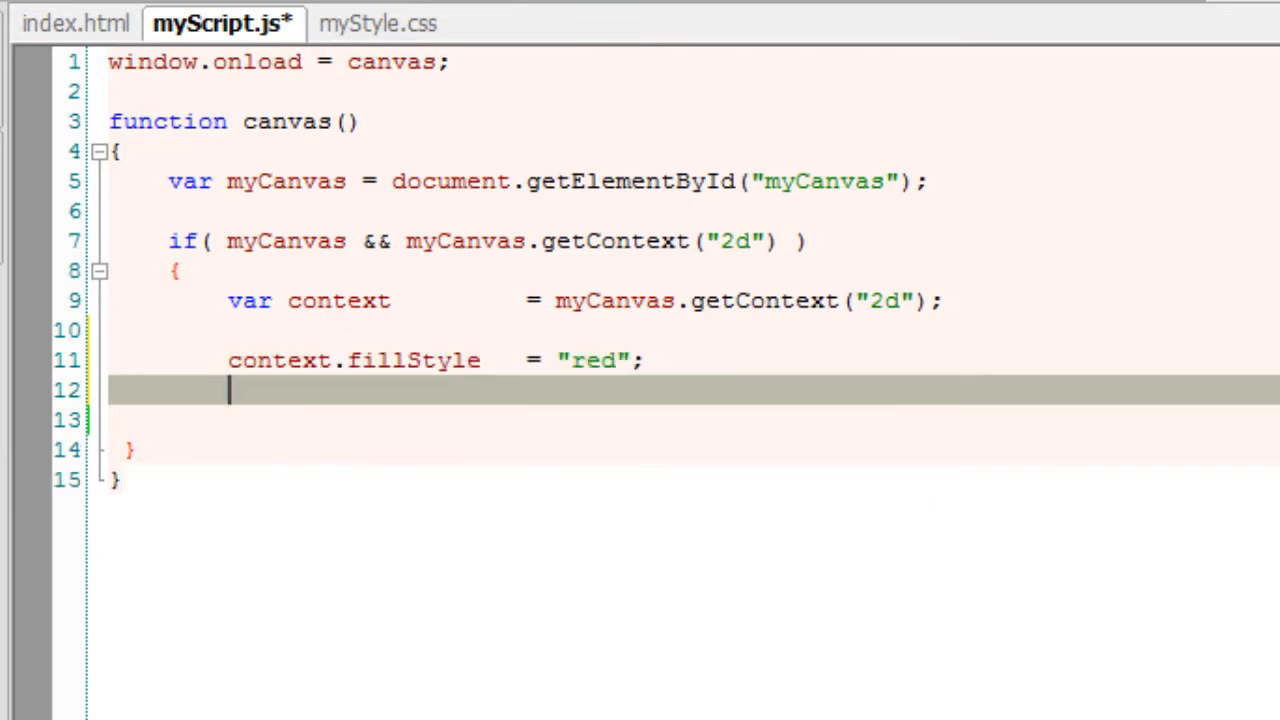
{"action": "type", "text": "context.fillRect();"}
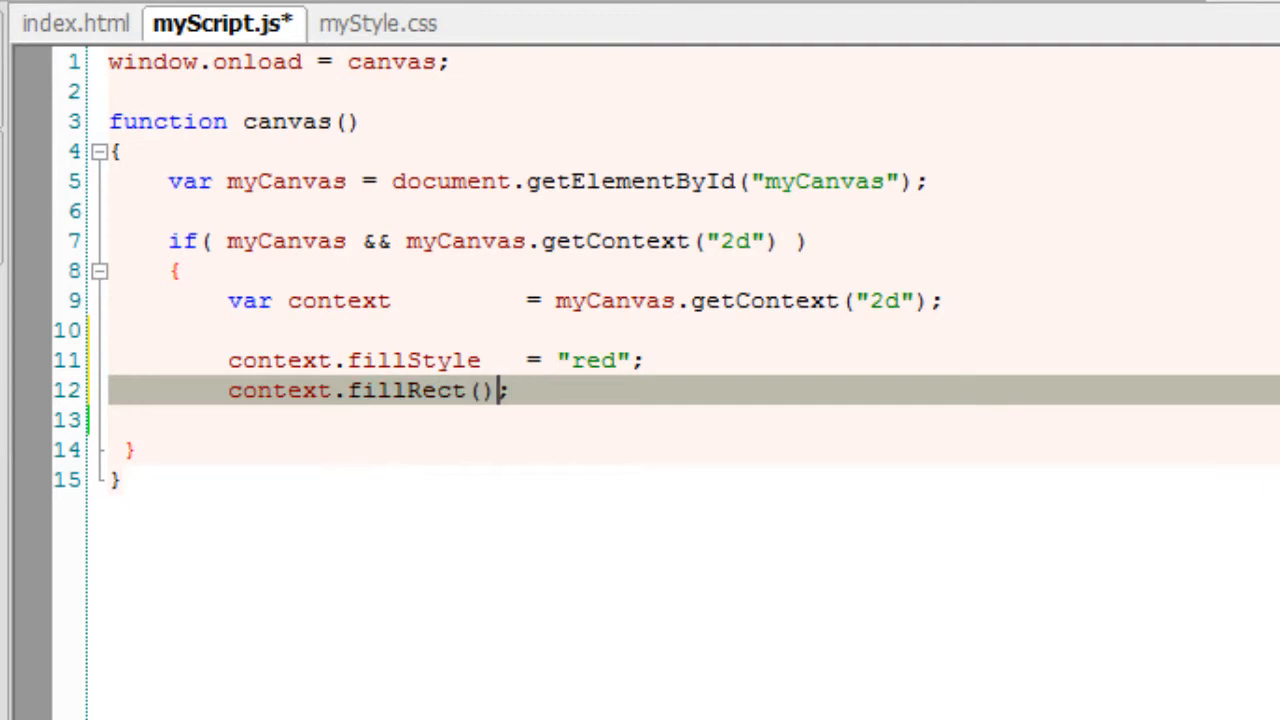
{"action": "type", "text": "20, 20"}
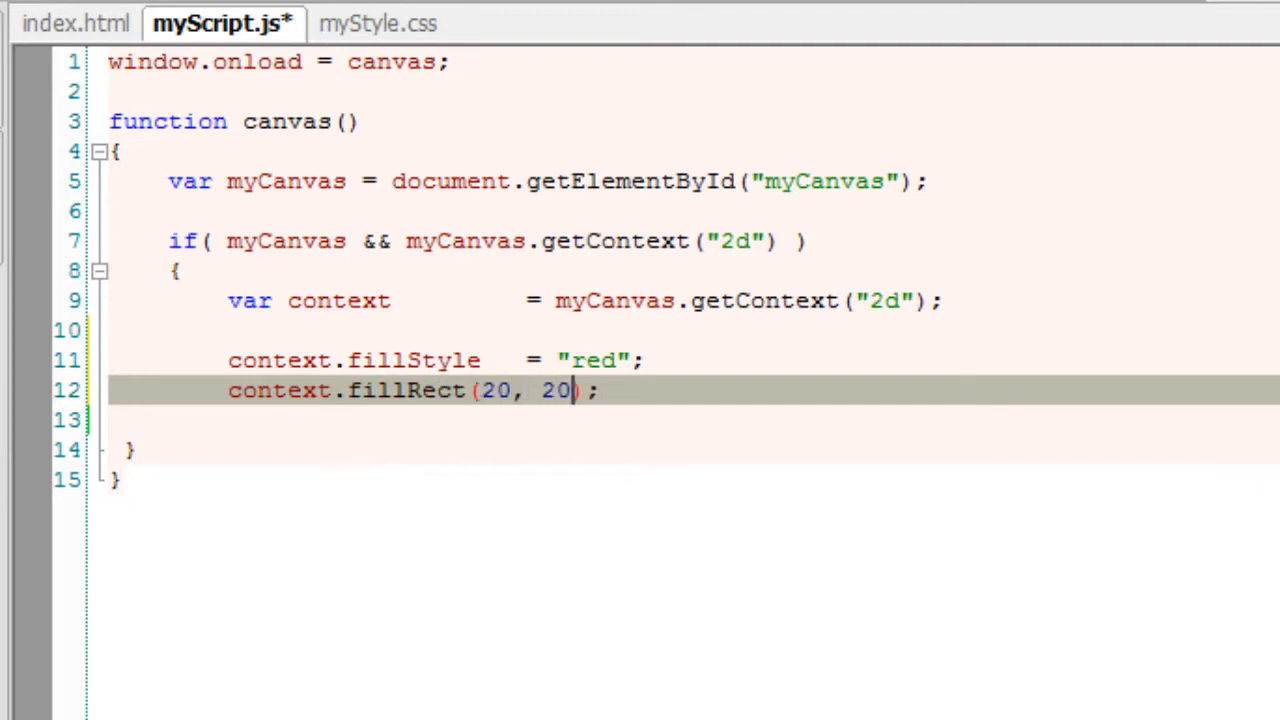
{"action": "type", "text": ", 150, 75"}
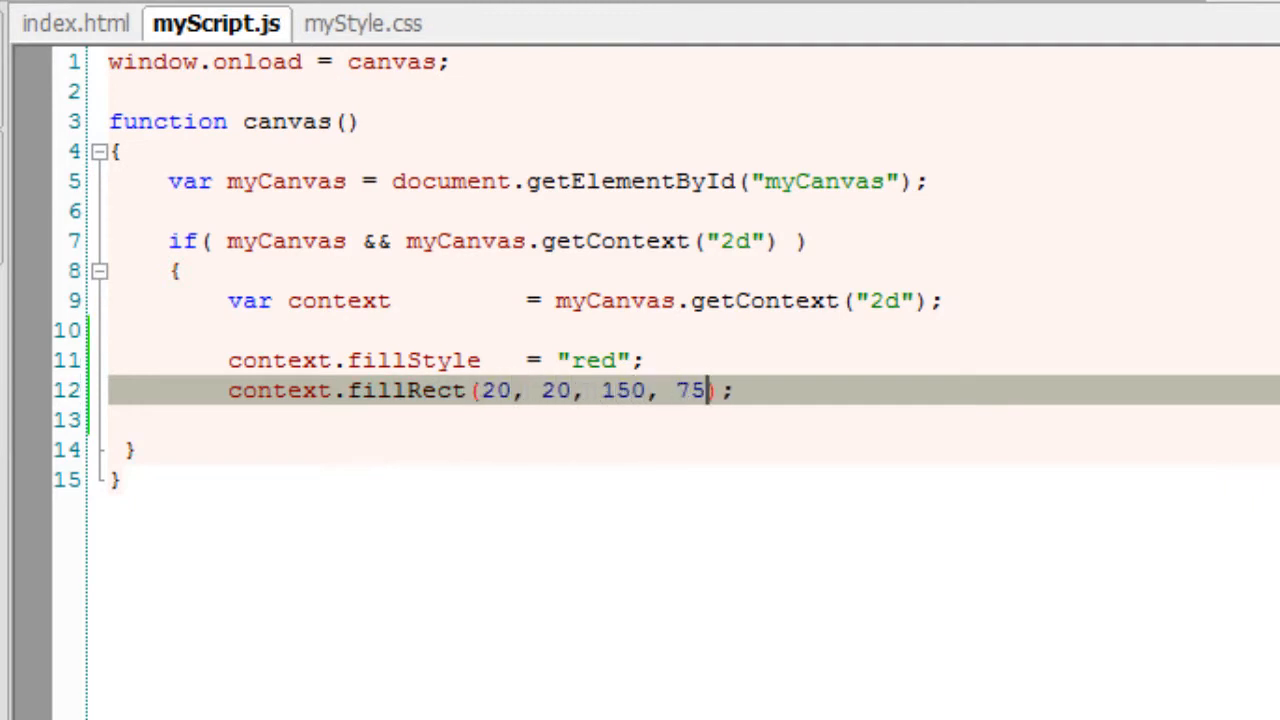
{"action": "left_click", "coordinate": [616, 390]}
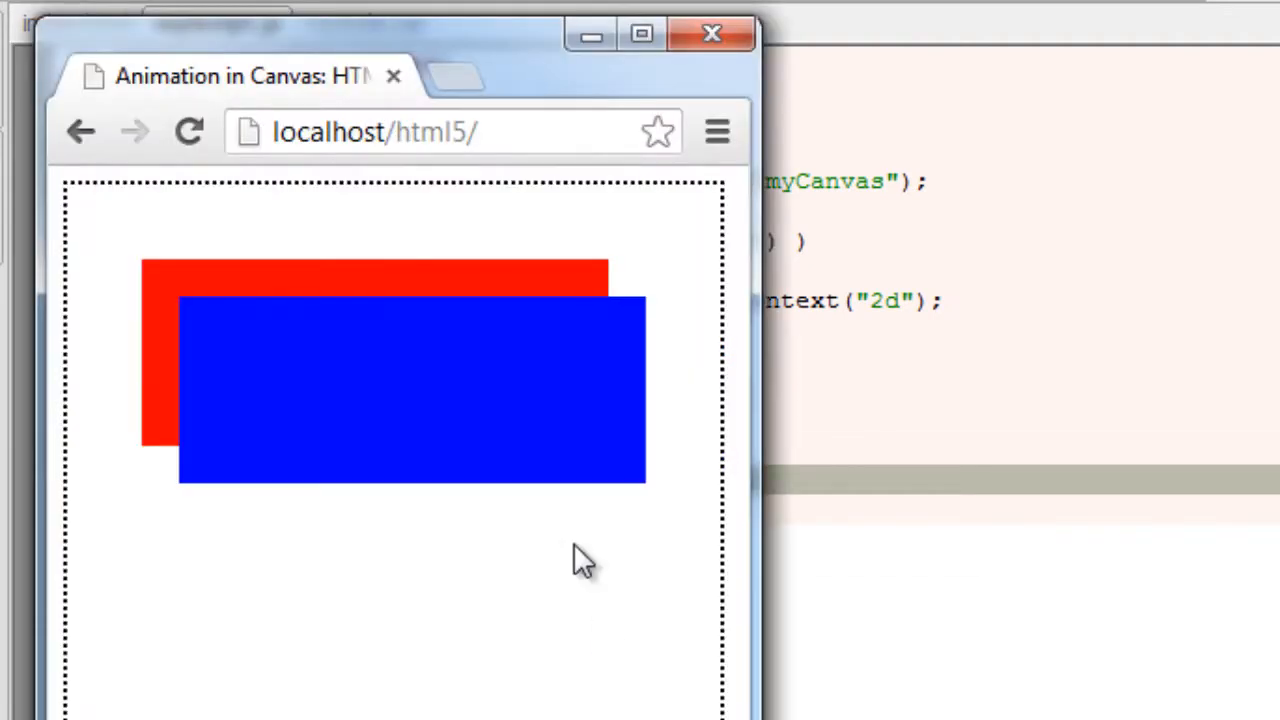
{"action": "mouse_move", "coordinate": [952, 508]}
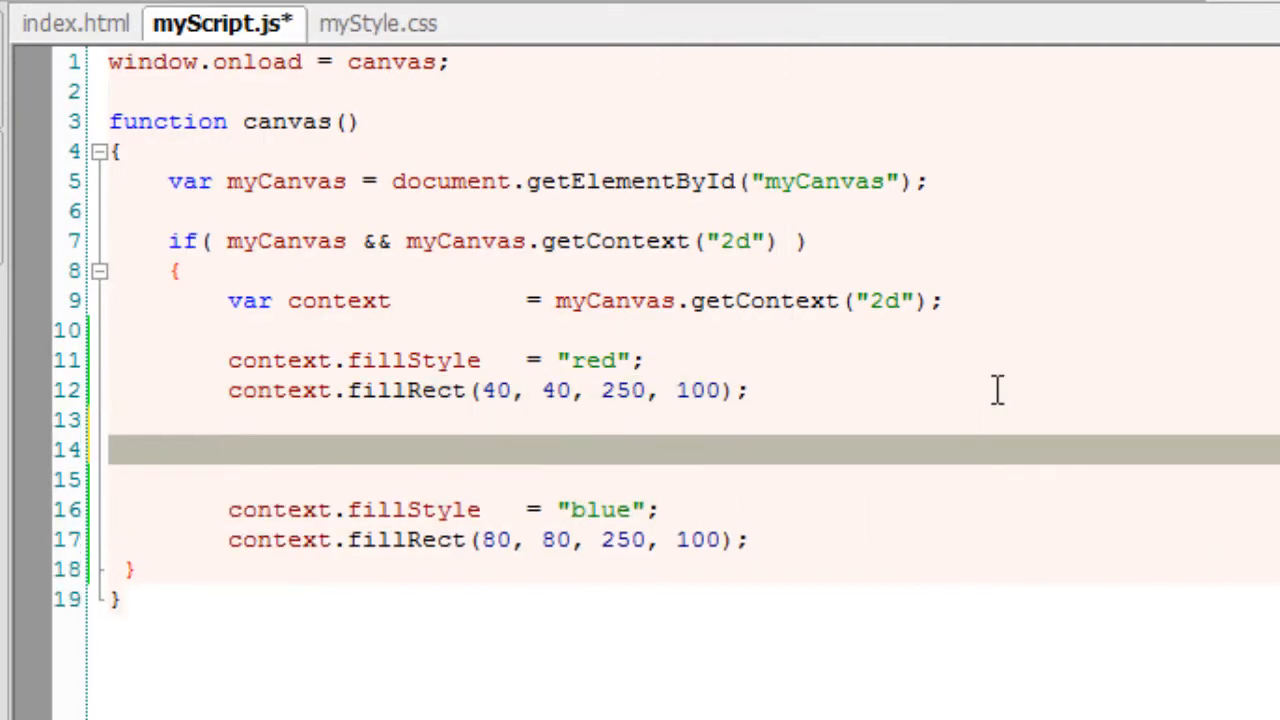
Add context.globalCompositeOperation = "source-over" between the rectangles and preview in Chrome.
{"action": "type", "text": "context.glo"}
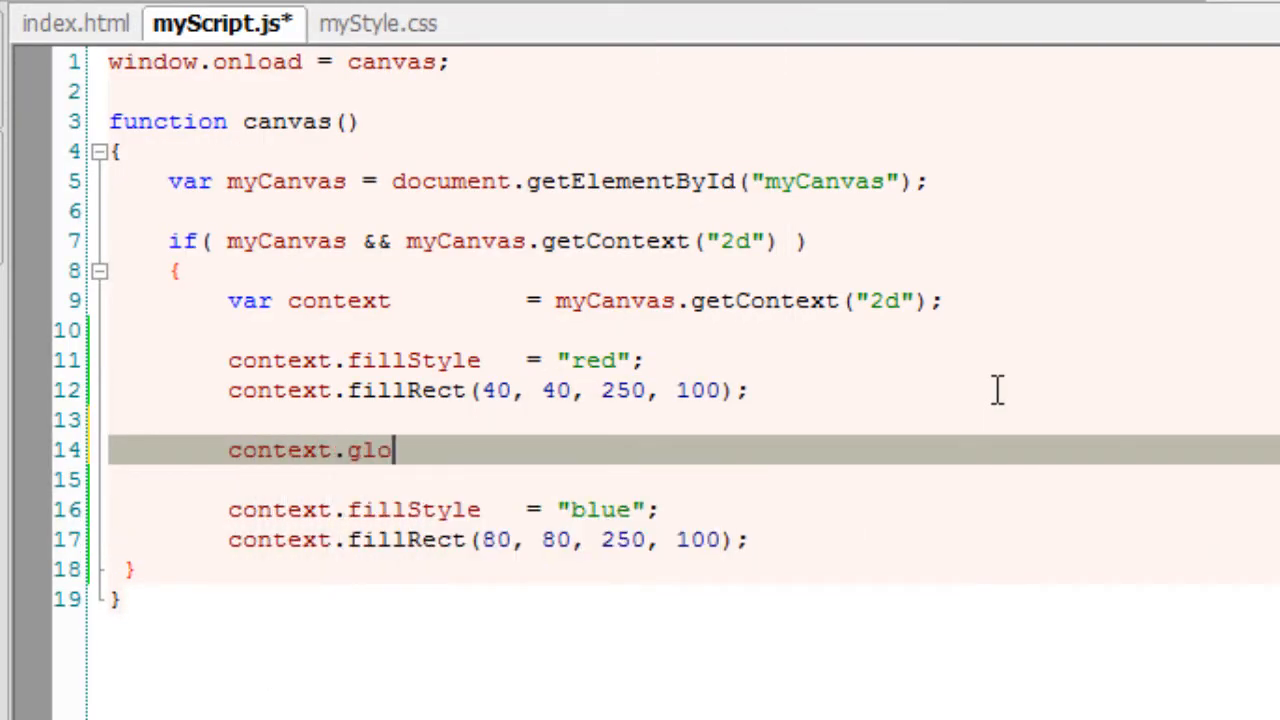
{"action": "type", "text": "balCompositeOperation    ="}
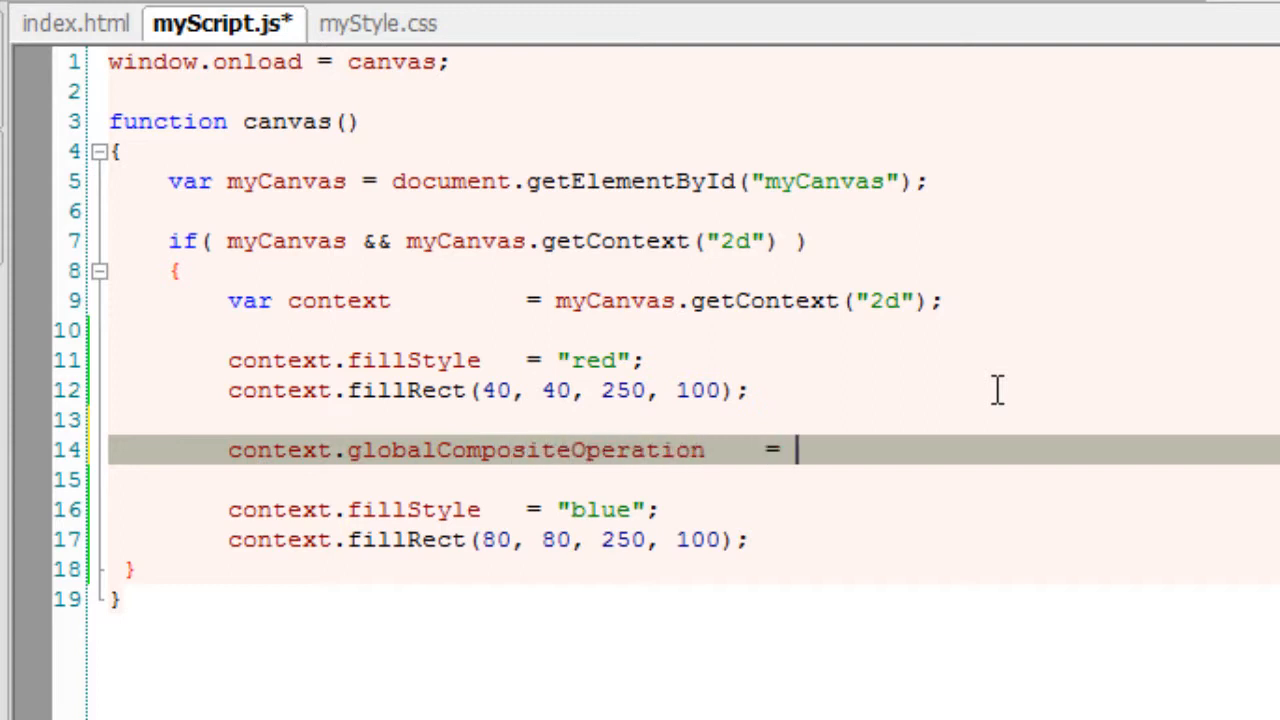
{"action": "type", "text": "\"source-over\";"}
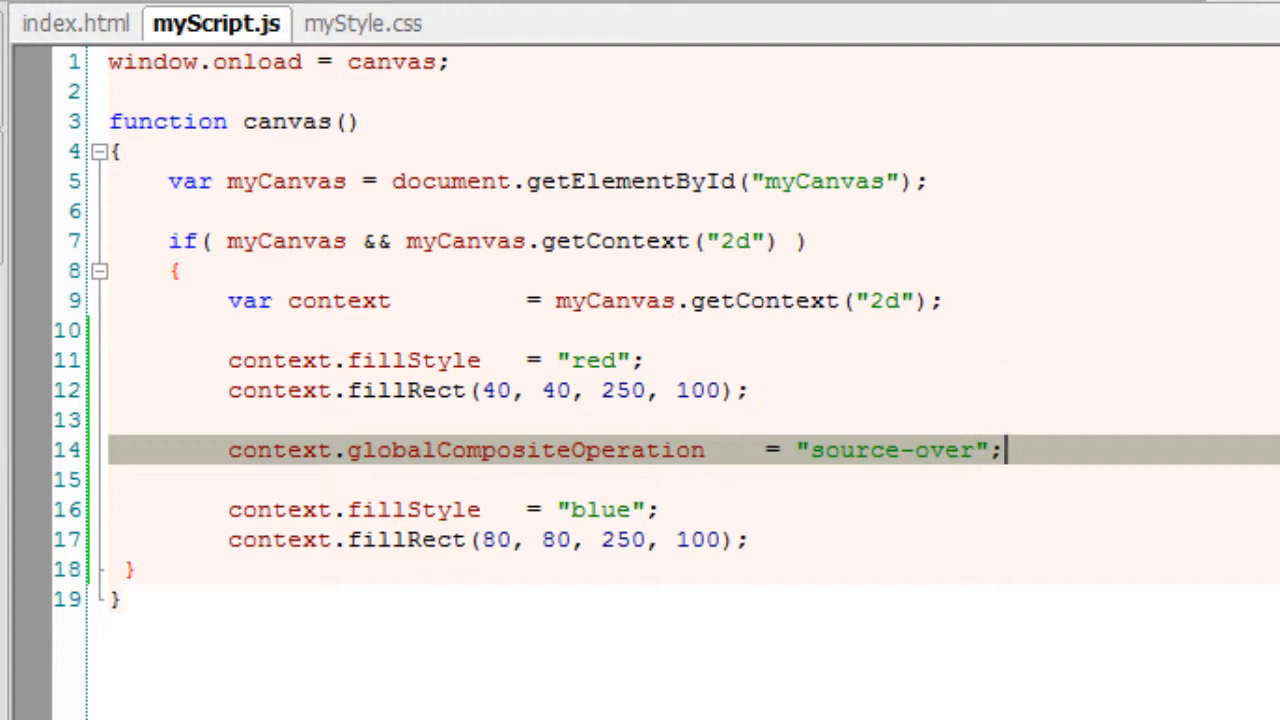
{"action": "left_click", "coordinate": [190, 132]}
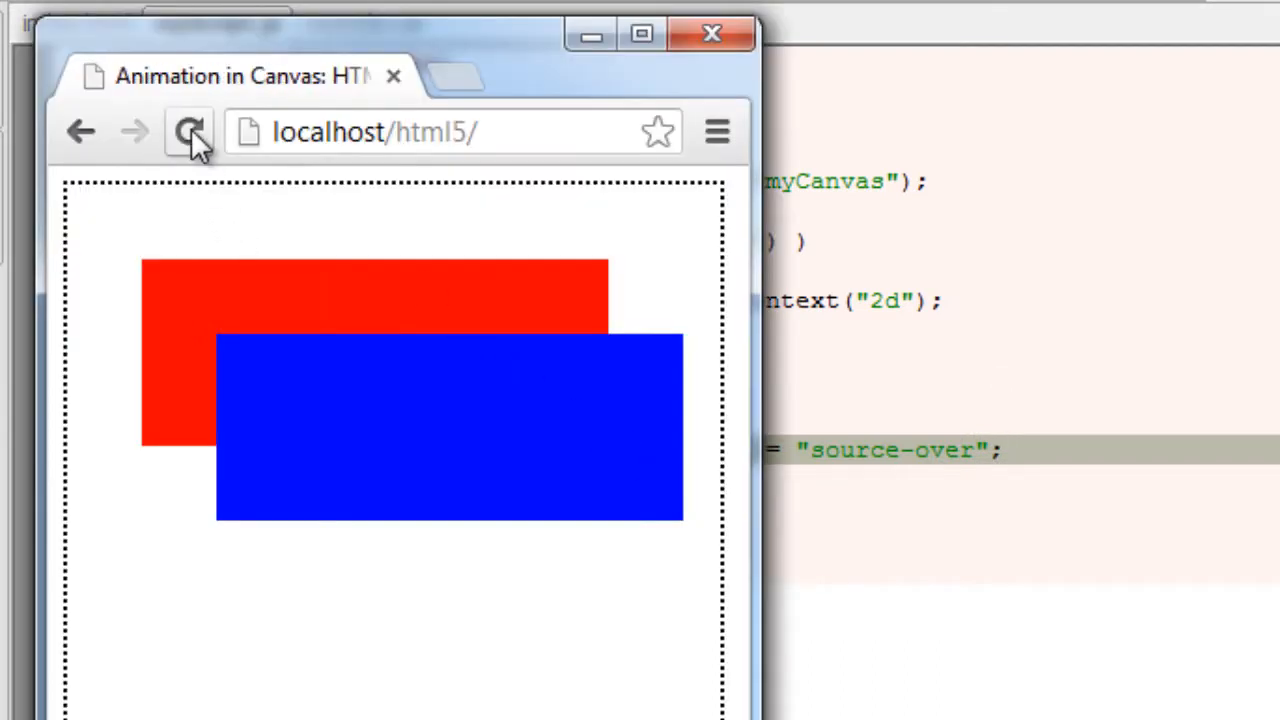
{"action": "mouse_move", "coordinate": [952, 456]}
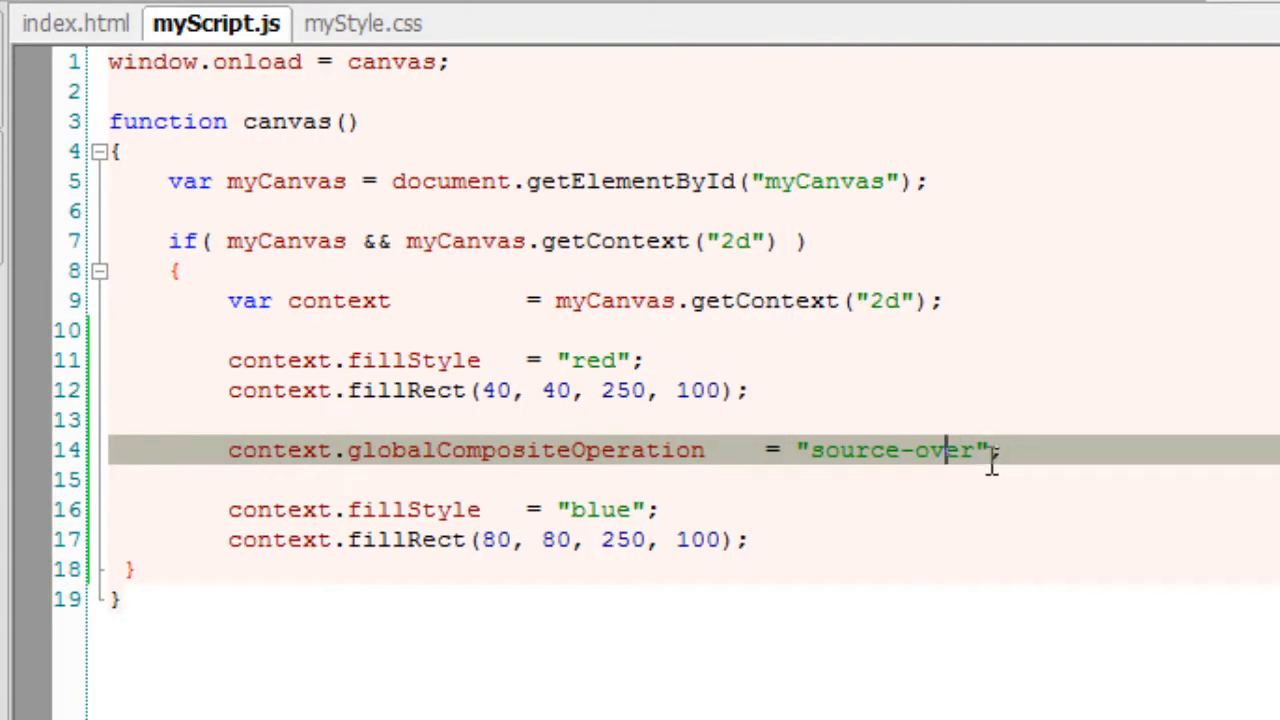
Replace source-over with source-out, save, and reload the page to see blue outside the overlap.
{"action": "double_click", "coordinate": [940, 448]}
{"action": "type", "text": "in"}
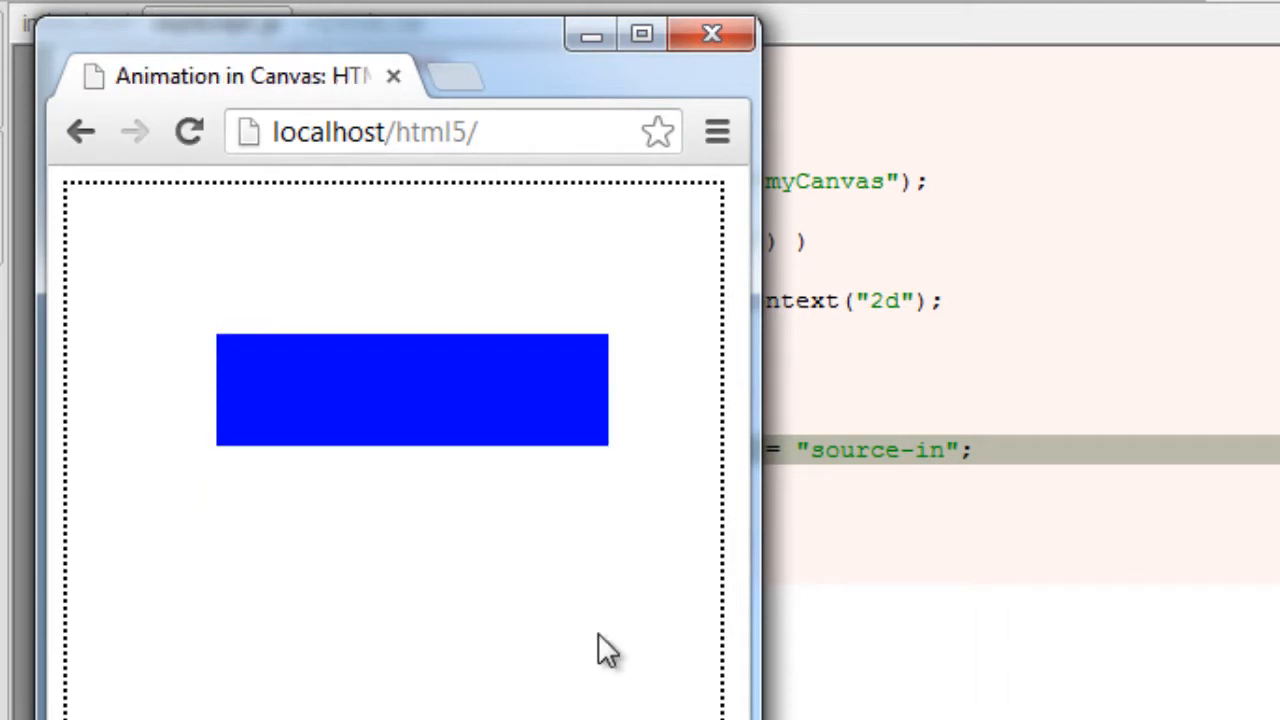
{"action": "mouse_move", "coordinate": [284, 444]}
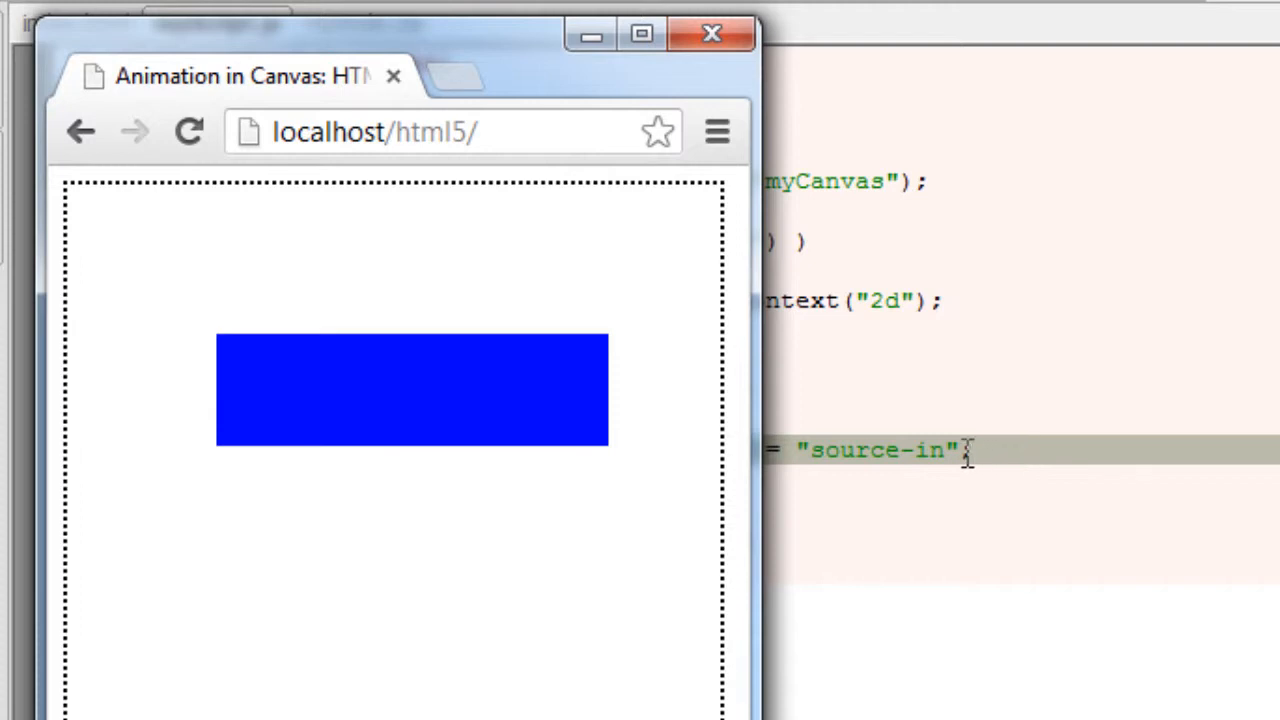
{"action": "mouse_move", "coordinate": [916, 450]}
{"action": "type", "text": "out"}
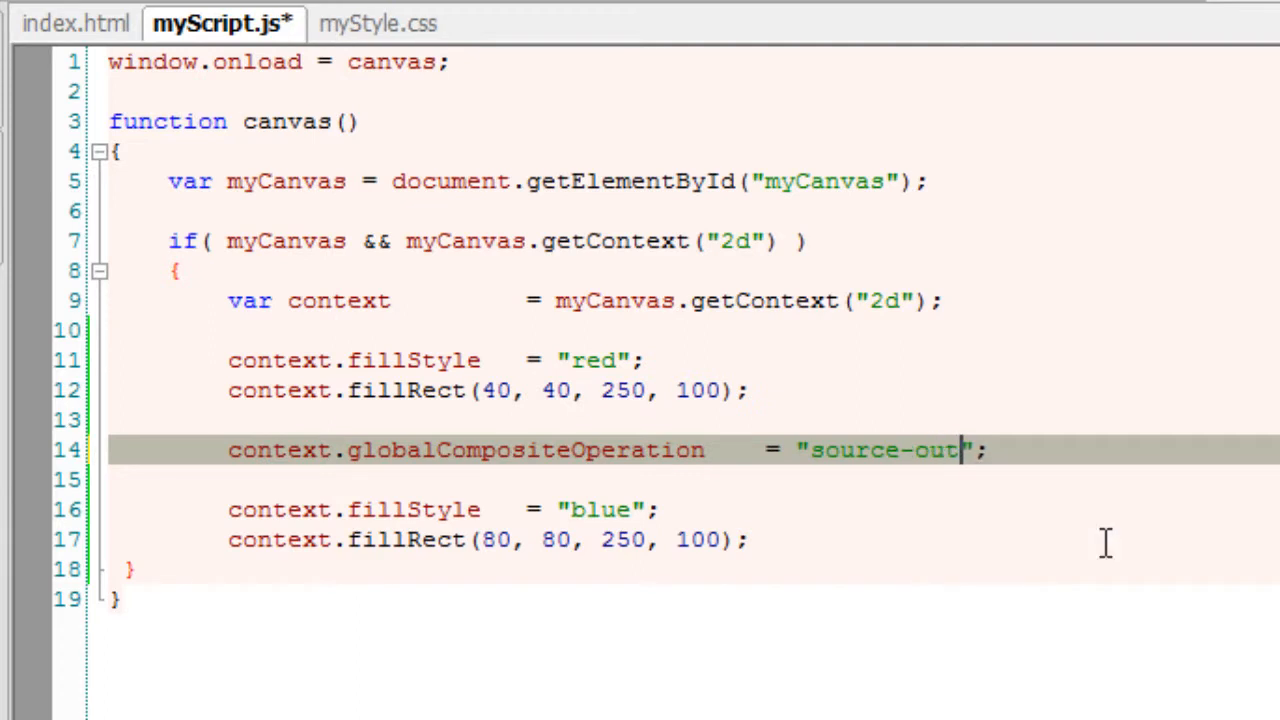
{"action": "key", "text": "ctrl+s"}
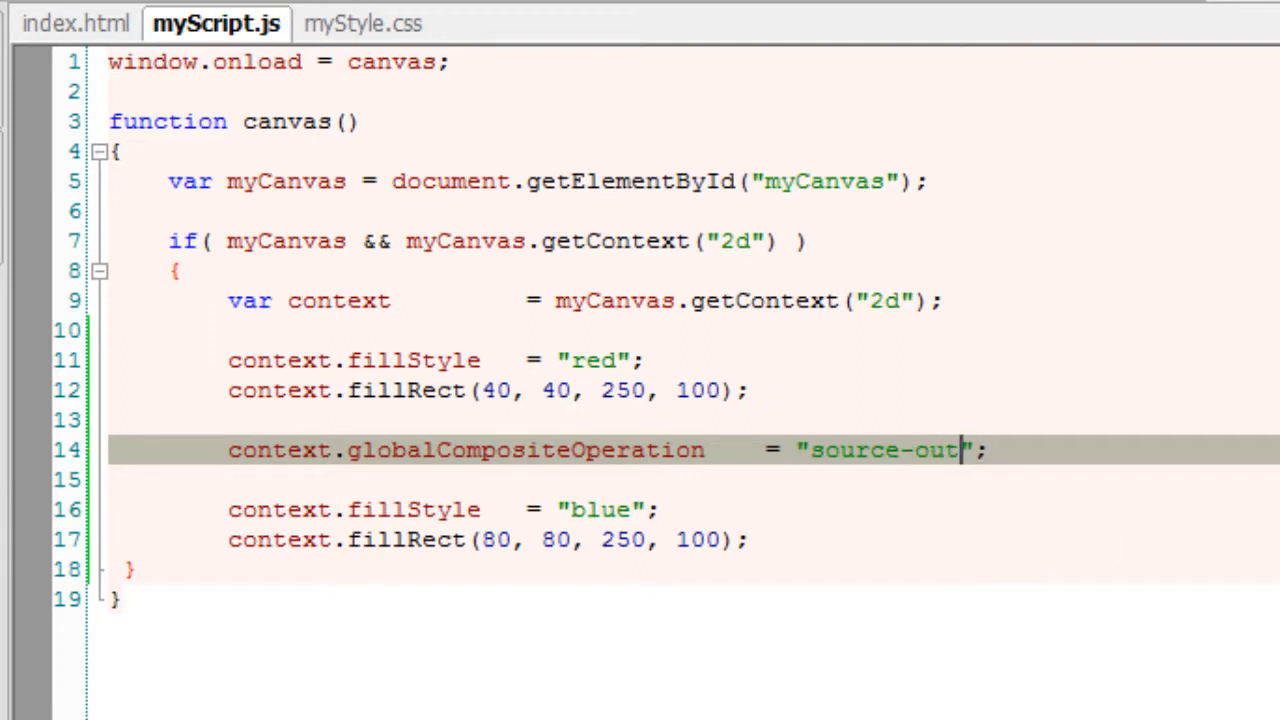
{"action": "left_click", "coordinate": [188, 132]}
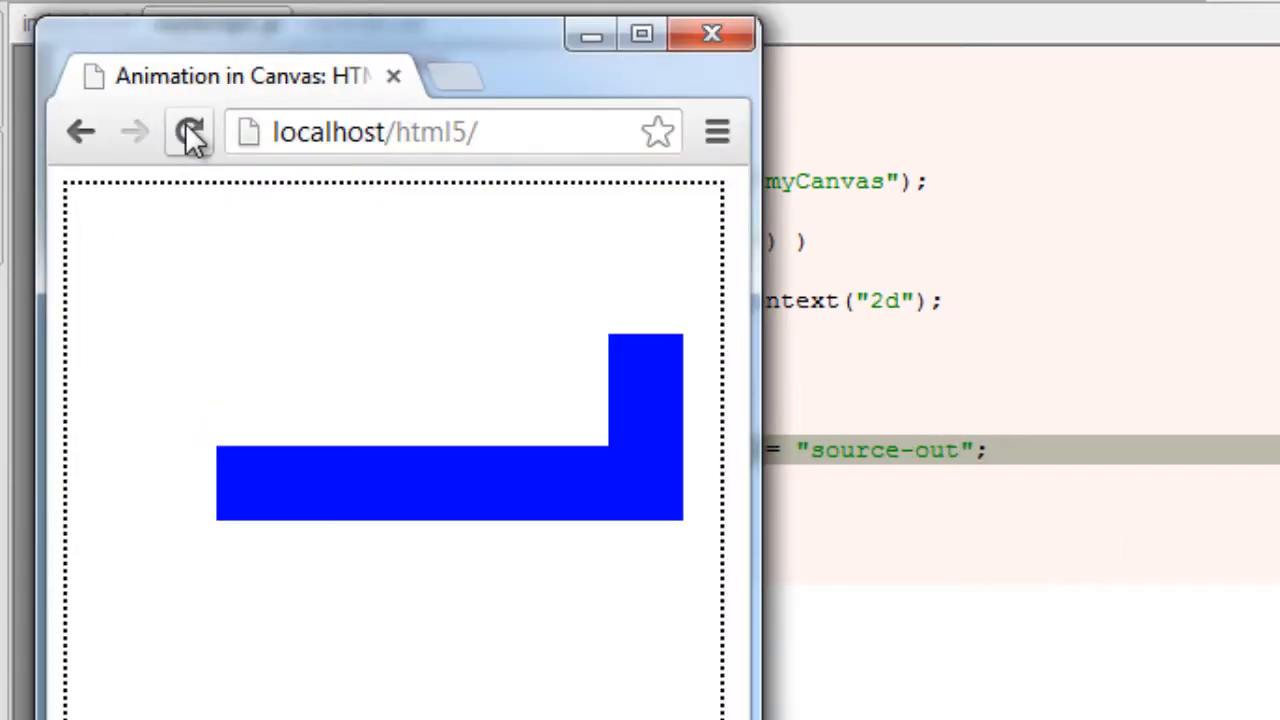
{"action": "left_click", "coordinate": [188, 132]}
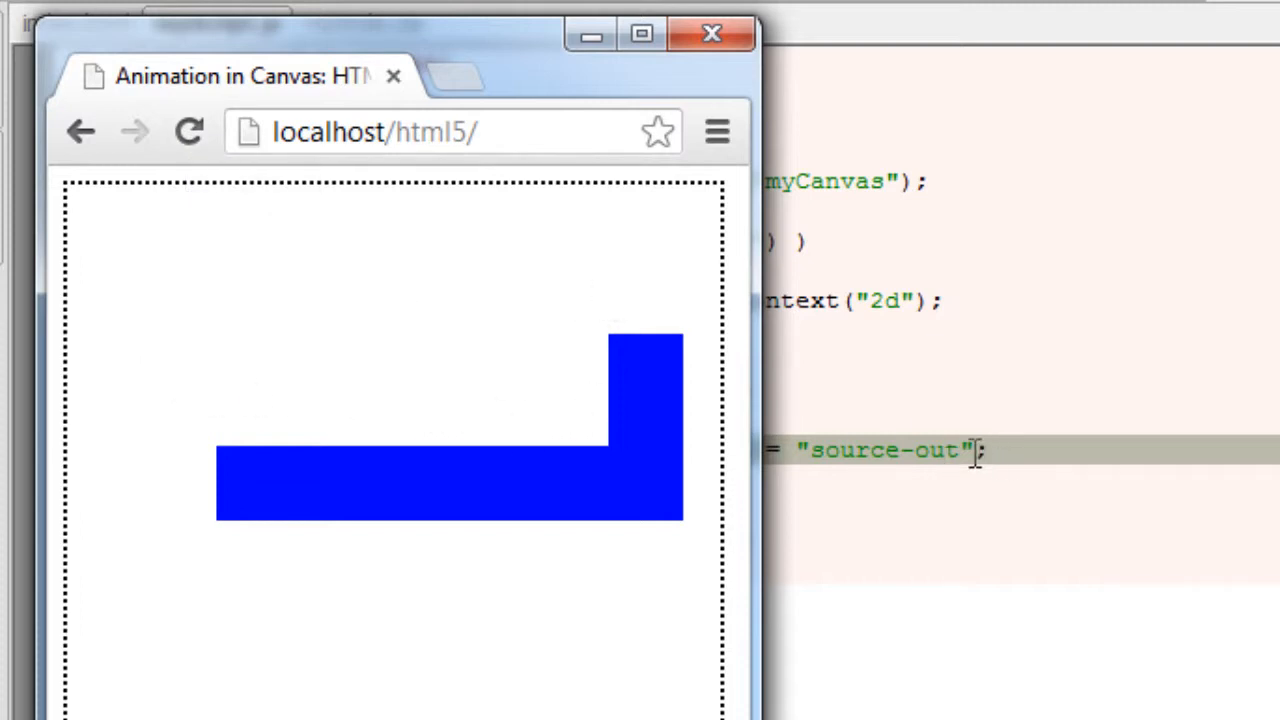
{"action": "mouse_move", "coordinate": [950, 452]}
{"action": "type", "text": "atop"}
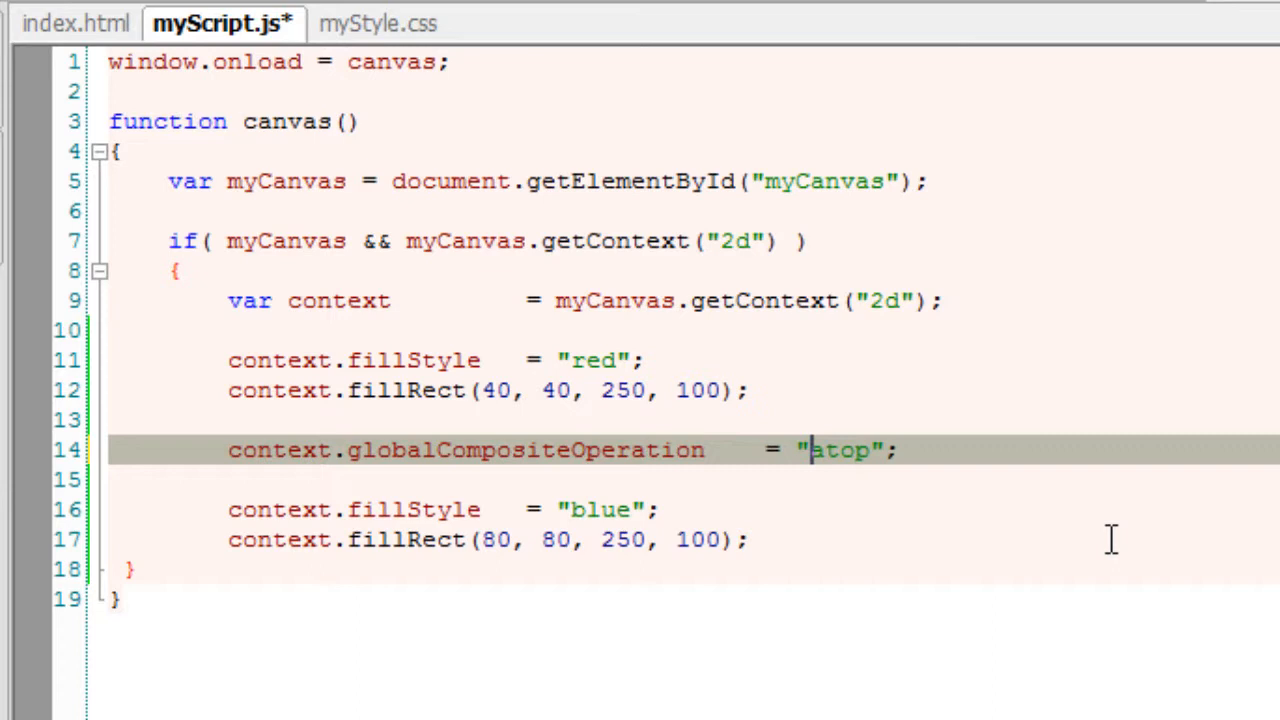
Set the value to "lighter" for a magenta overlap, then change it to "xor".
{"action": "type", "text": "lighter\";"}
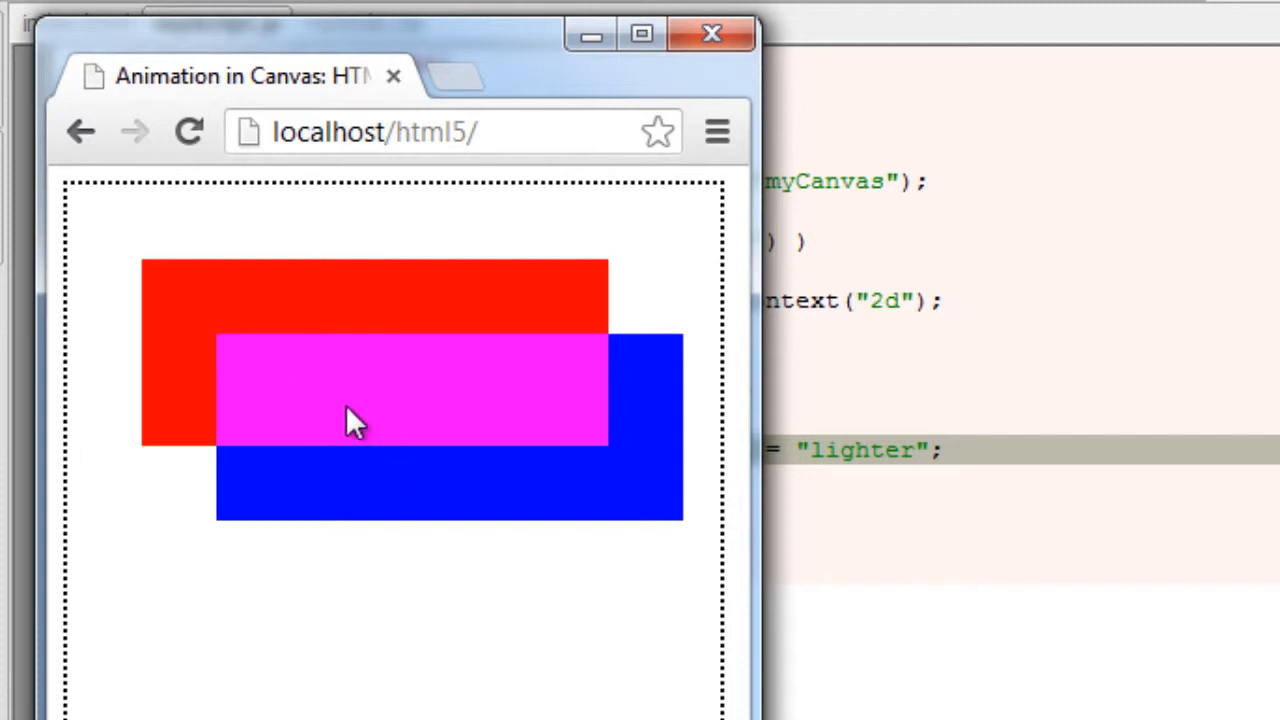
{"action": "mouse_move", "coordinate": [530, 424]}
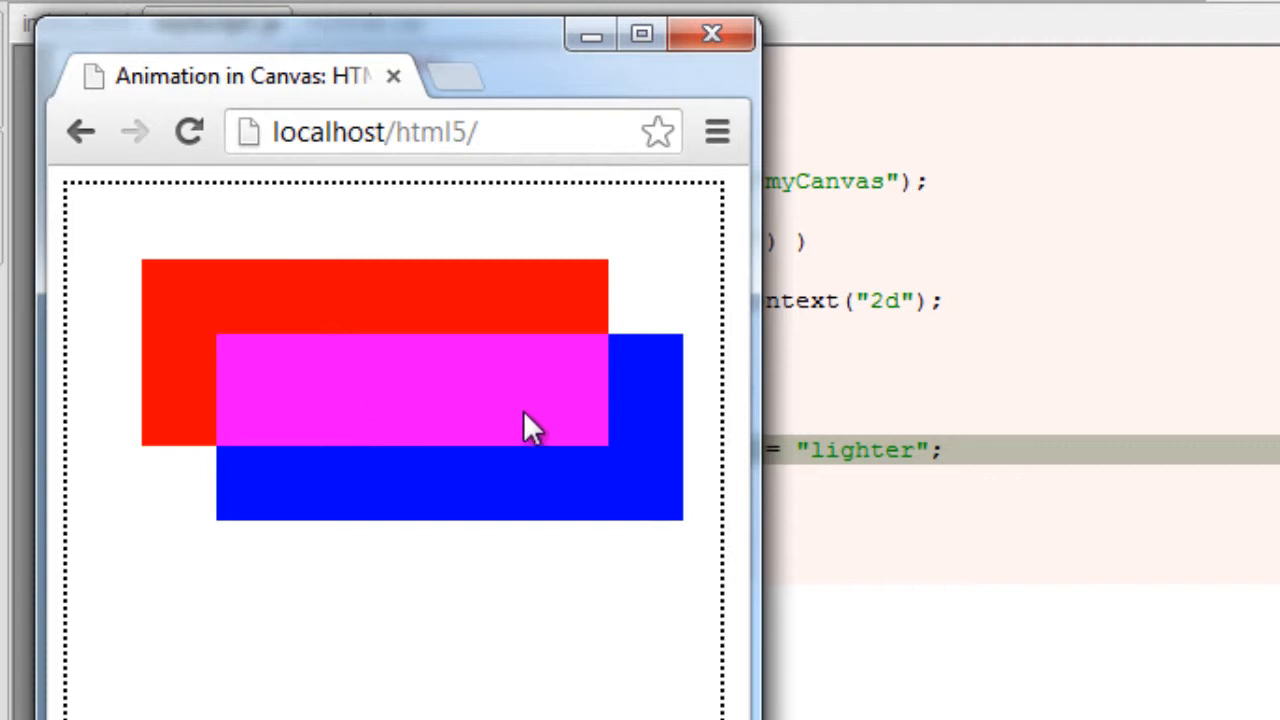
{"action": "mouse_move", "coordinate": [940, 300]}
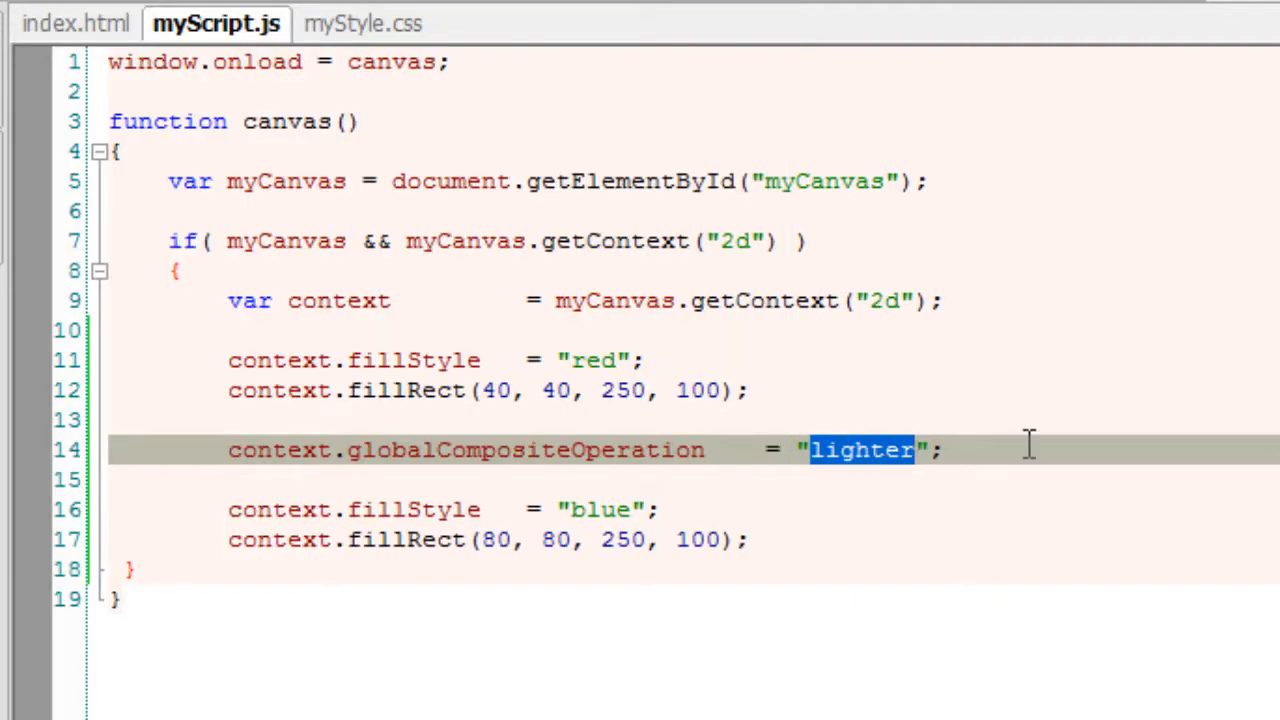
{"action": "type", "text": "xo"}
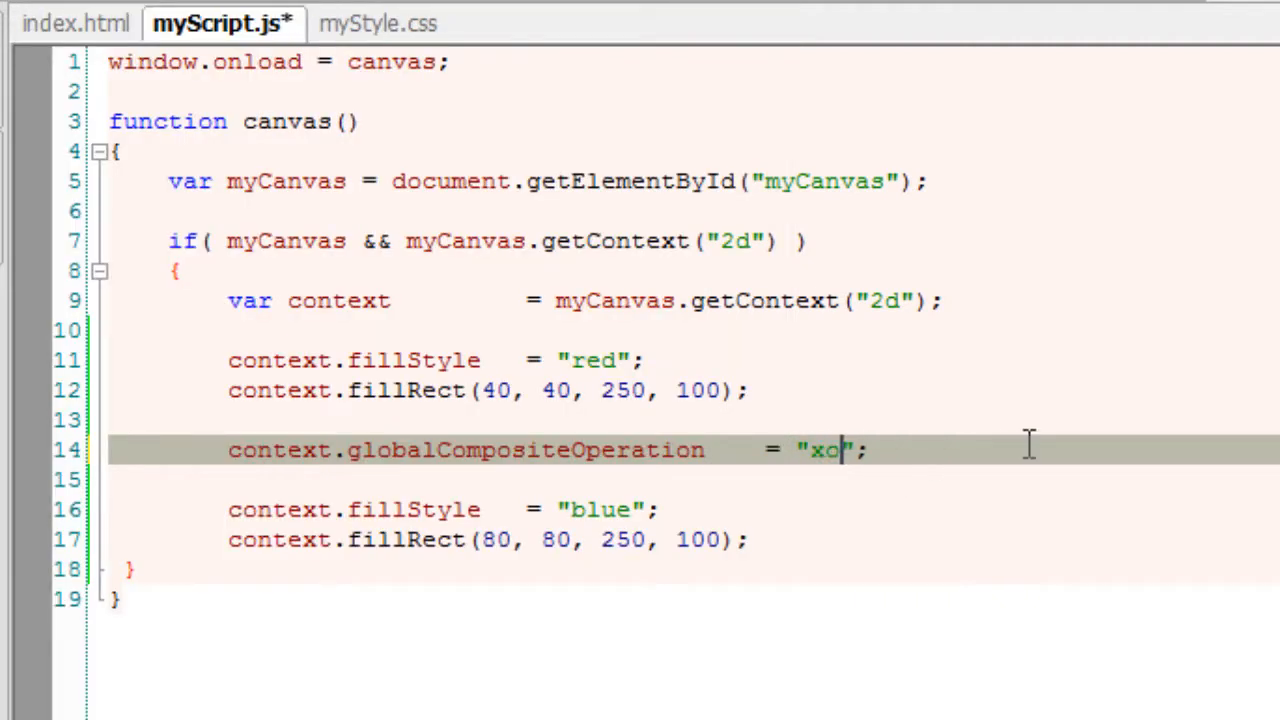
{"action": "type", "text": "r"}
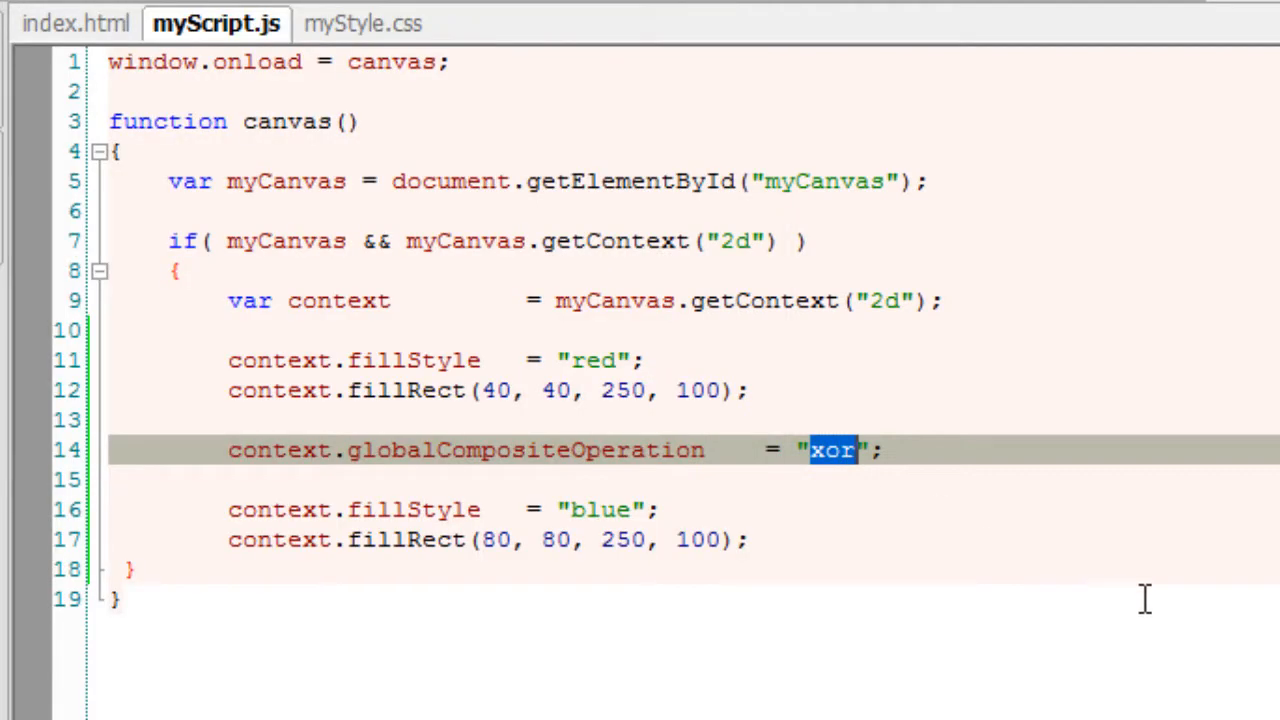
Set the mode to destination-over, save, and reload the preview.
{"action": "type", "text": "dest"}
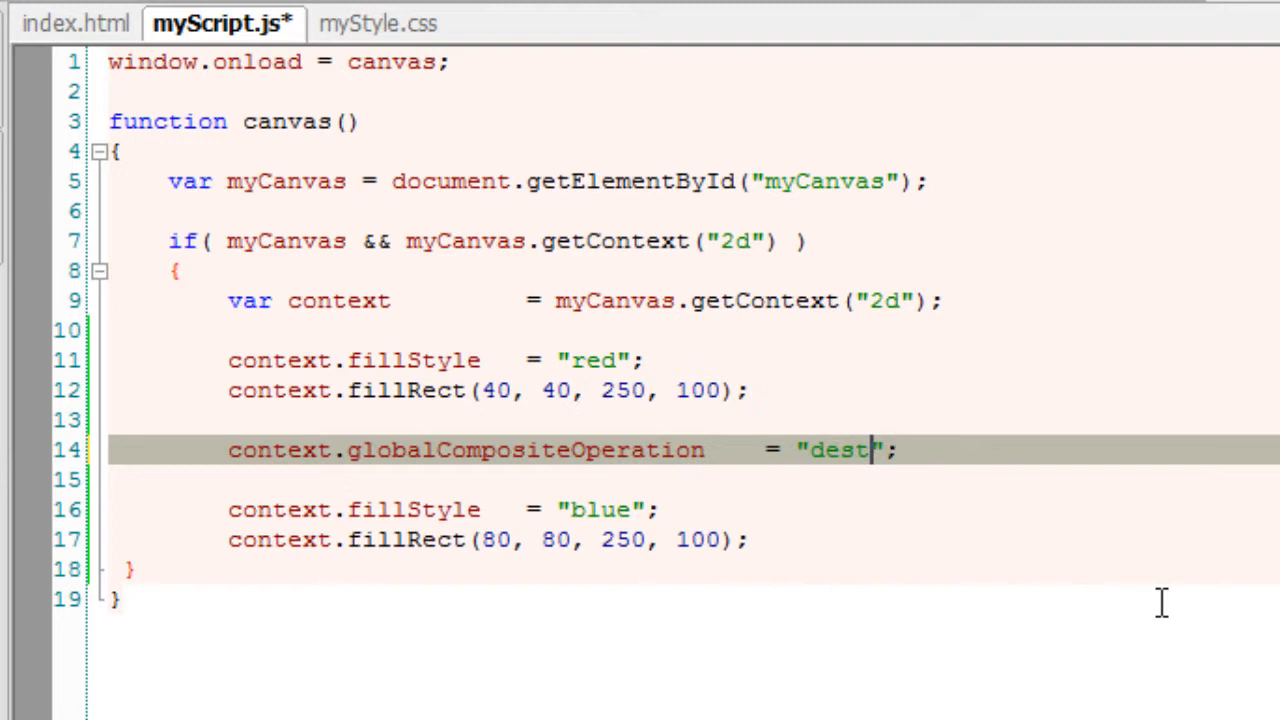
{"action": "type", "text": "ination"}
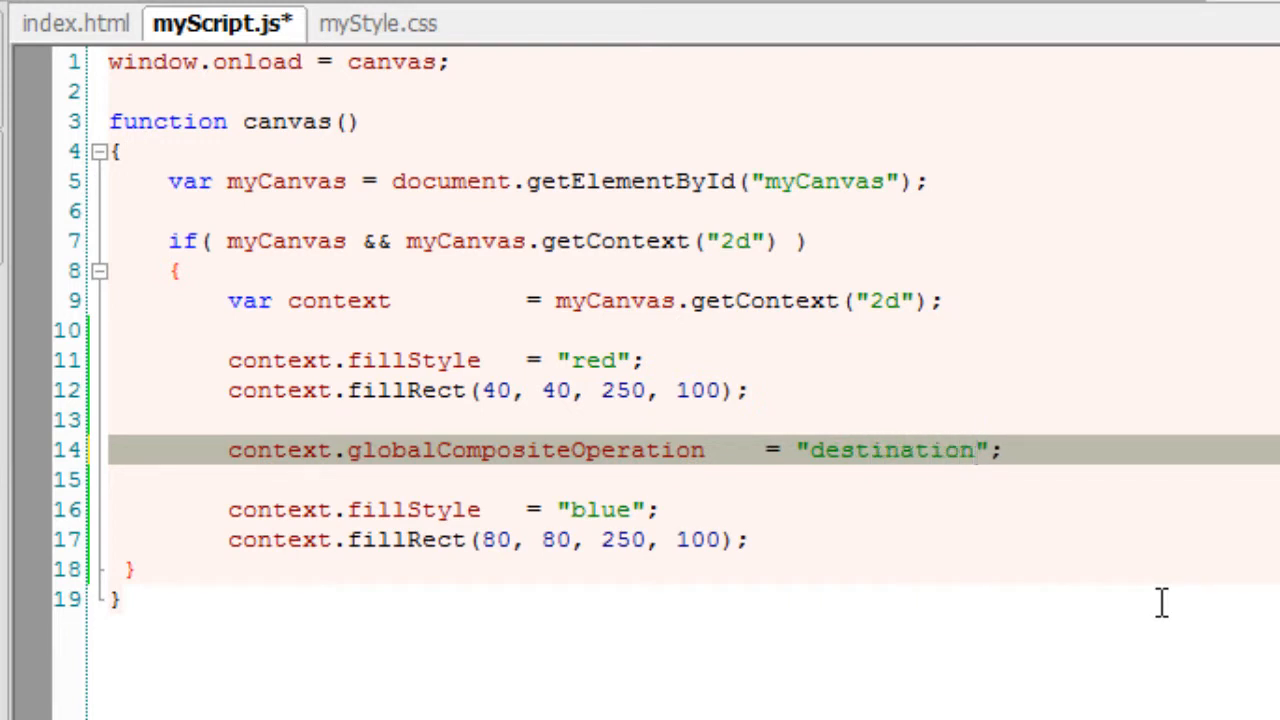
{"action": "type", "text": "-over"}
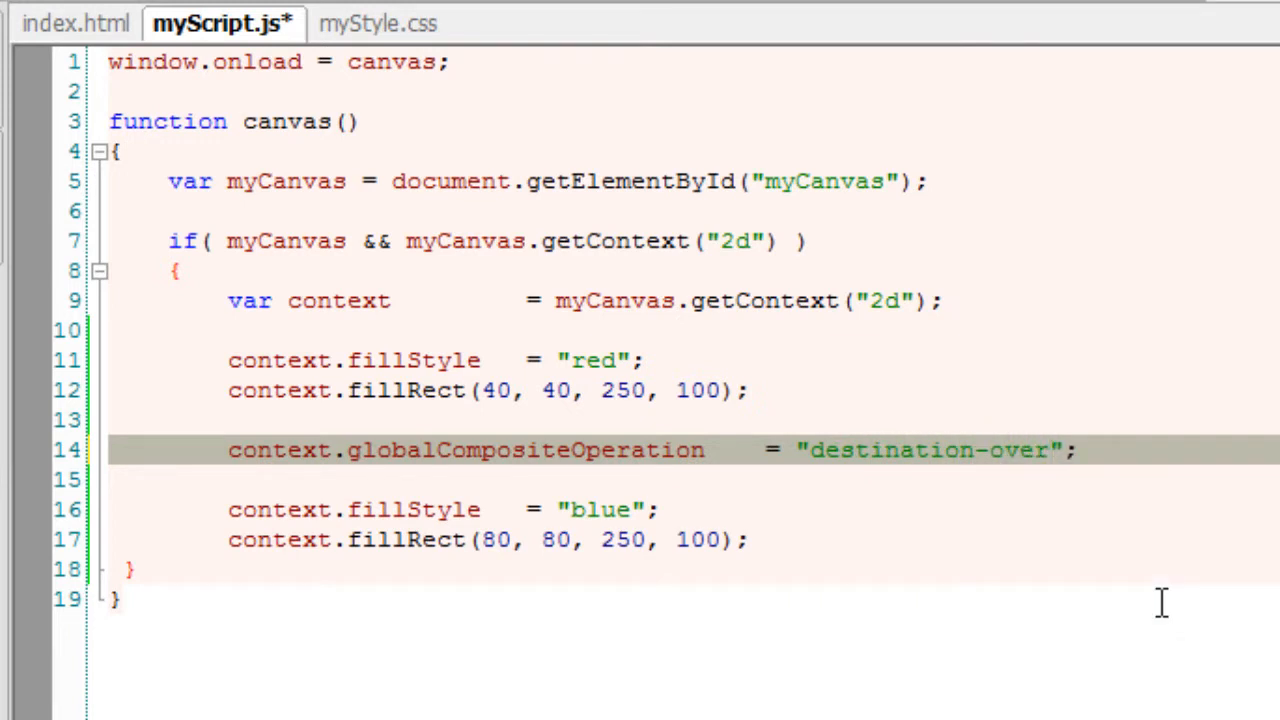
{"action": "key", "text": "ctrl+s"}
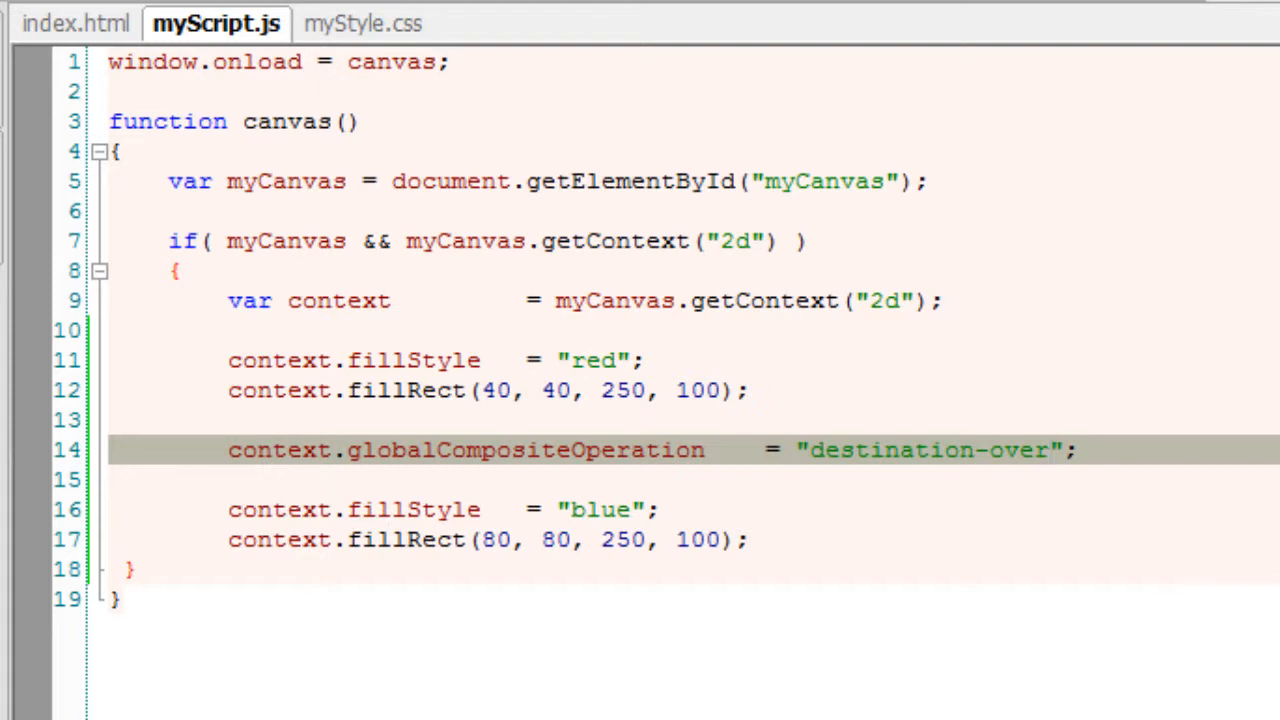
{"action": "left_click", "coordinate": [188, 132]}
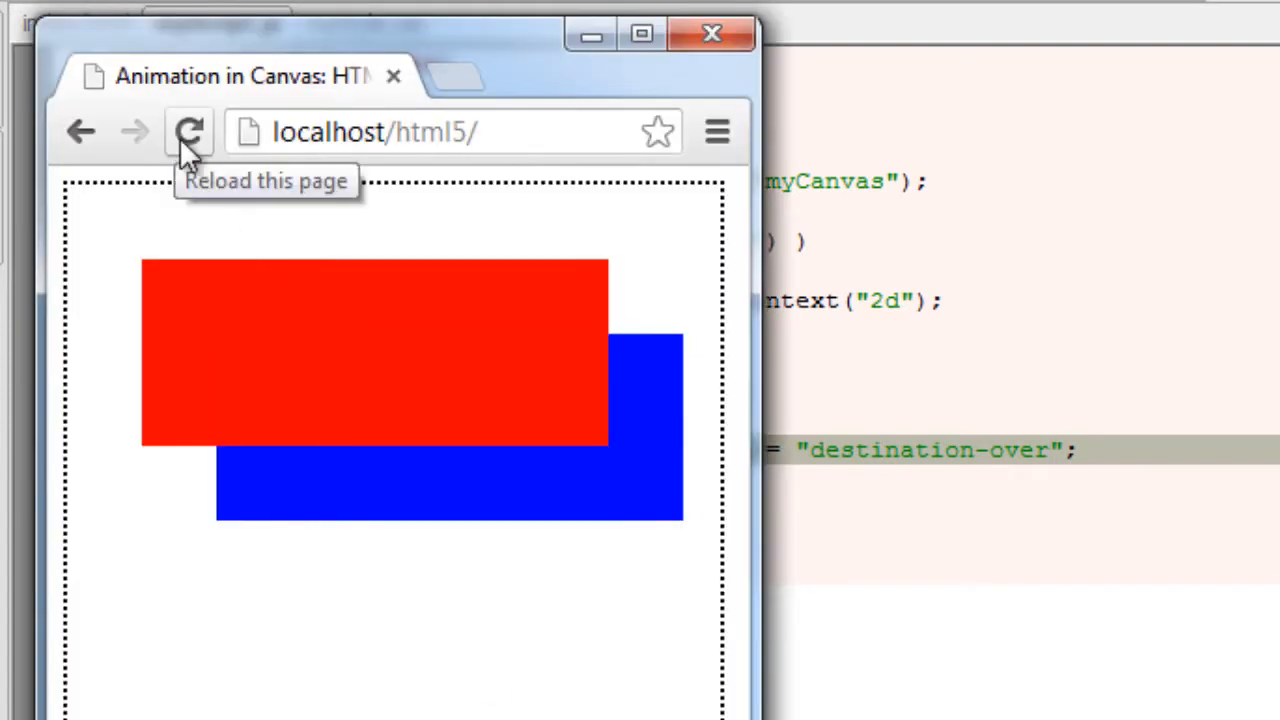
{"action": "mouse_move", "coordinate": [980, 450]}
{"action": "type", "text": "in"}
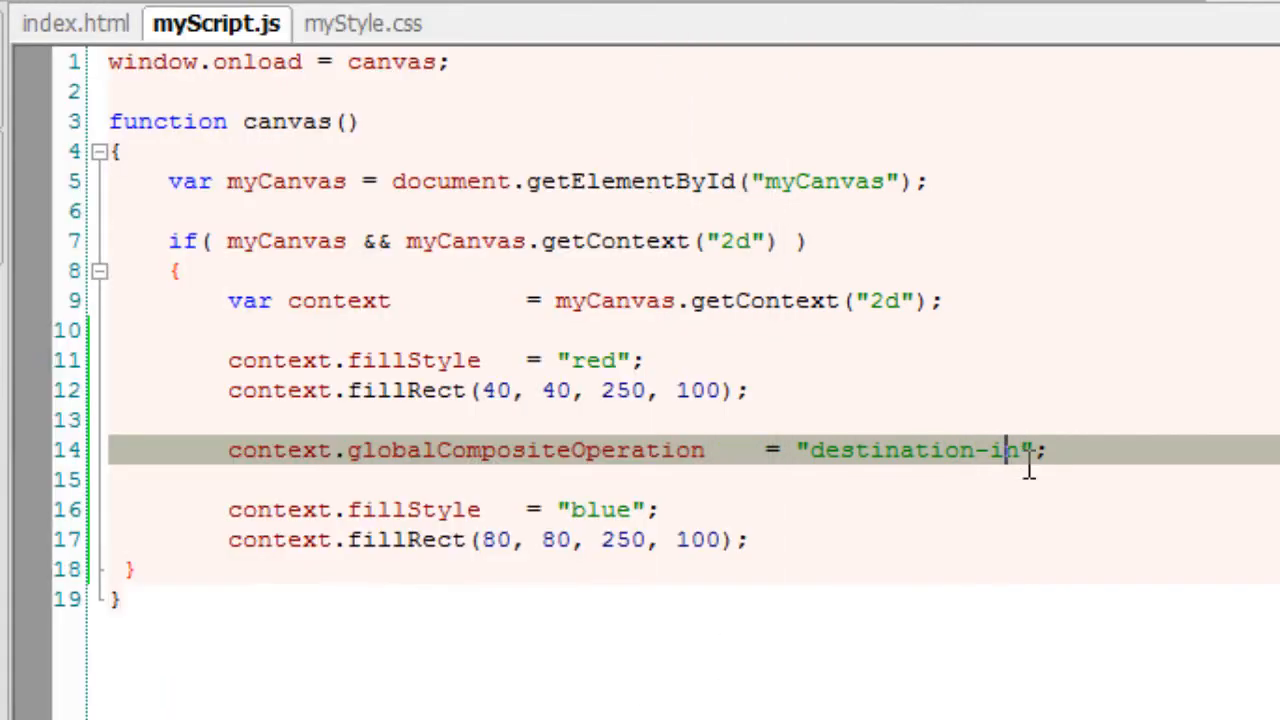
Change the value to destination-out, then destination-atop, and save.
{"action": "key", "text": "Backspace"}
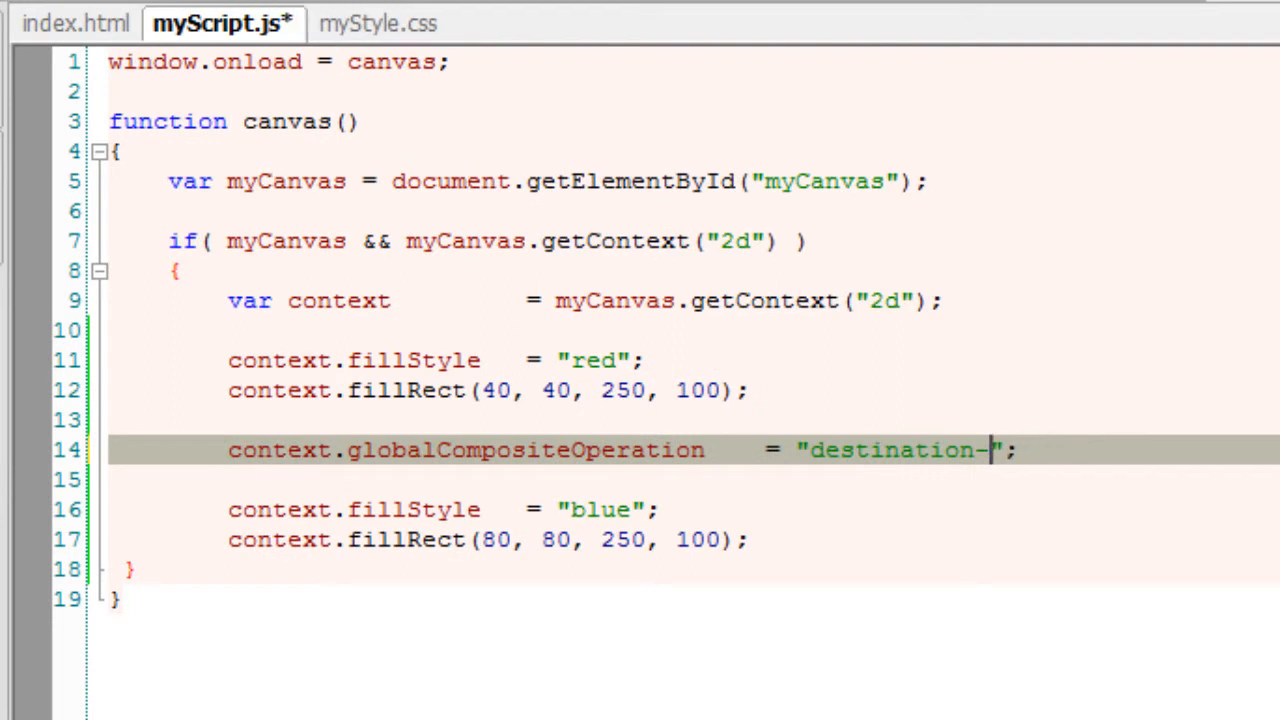
{"action": "type", "text": "out"}
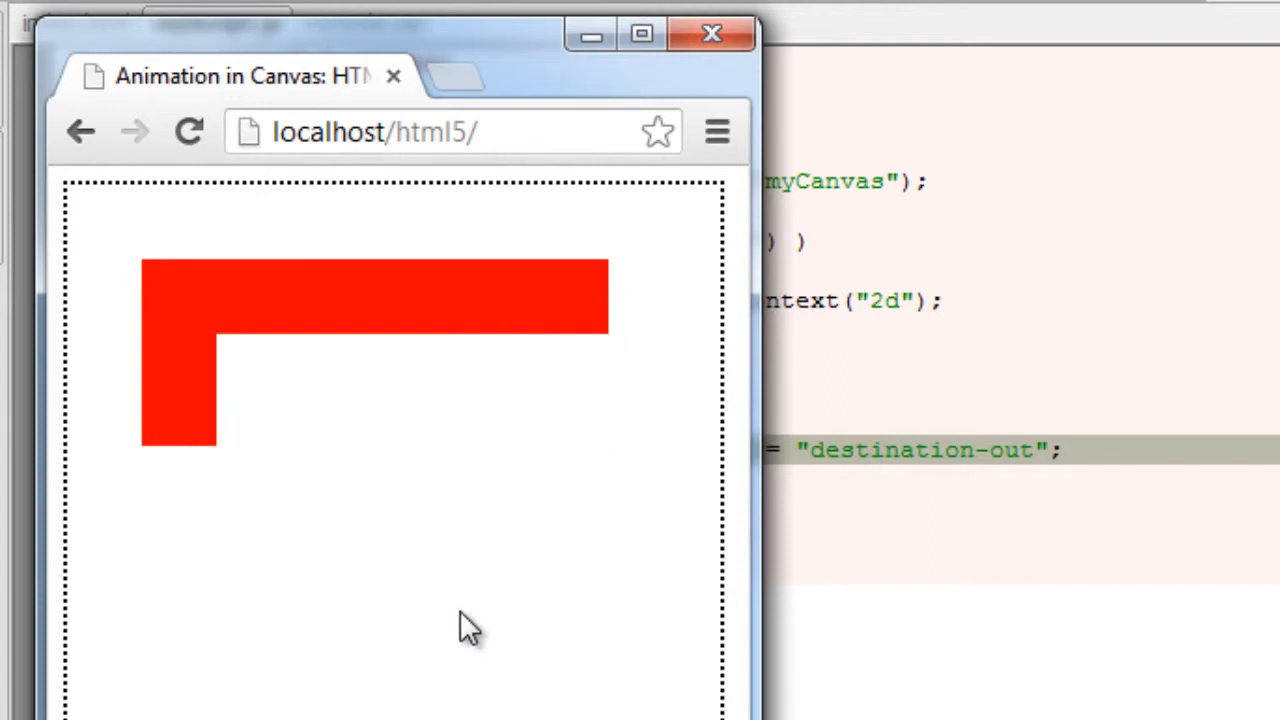
{"action": "mouse_move", "coordinate": [684, 544]}
{"action": "type", "text": "atop"}
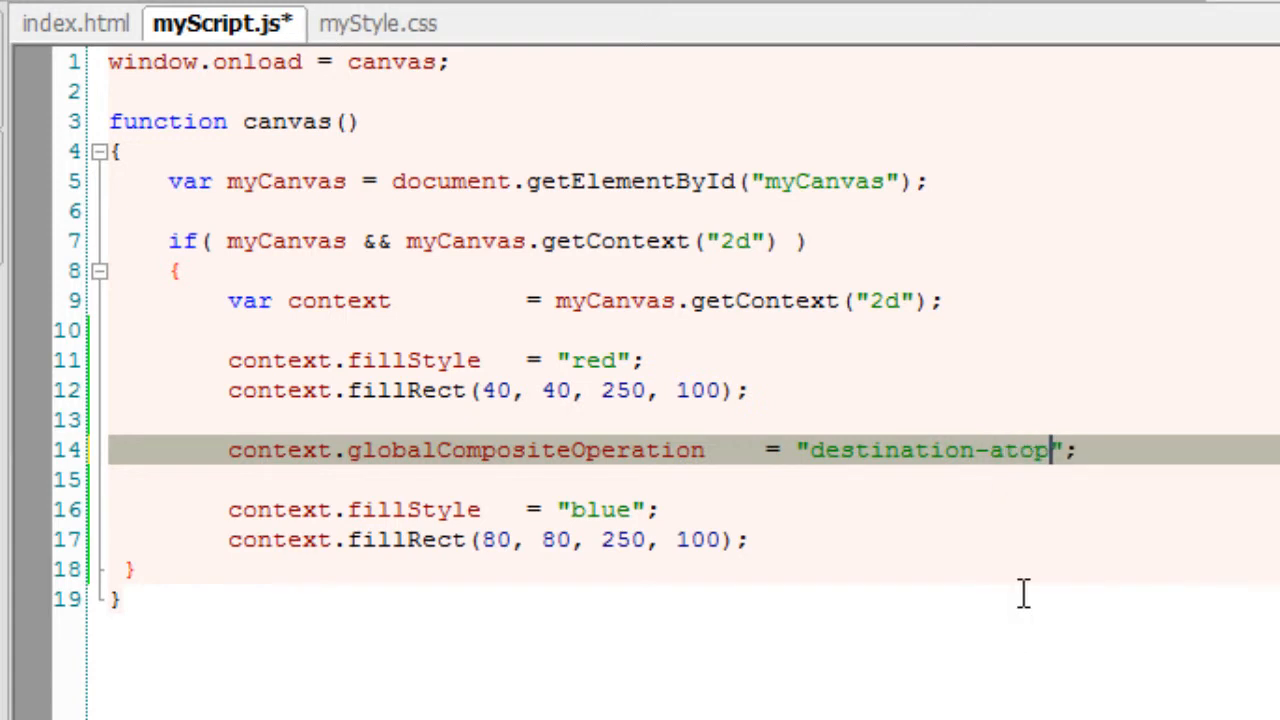
{"action": "key", "text": "ctrl+s"}
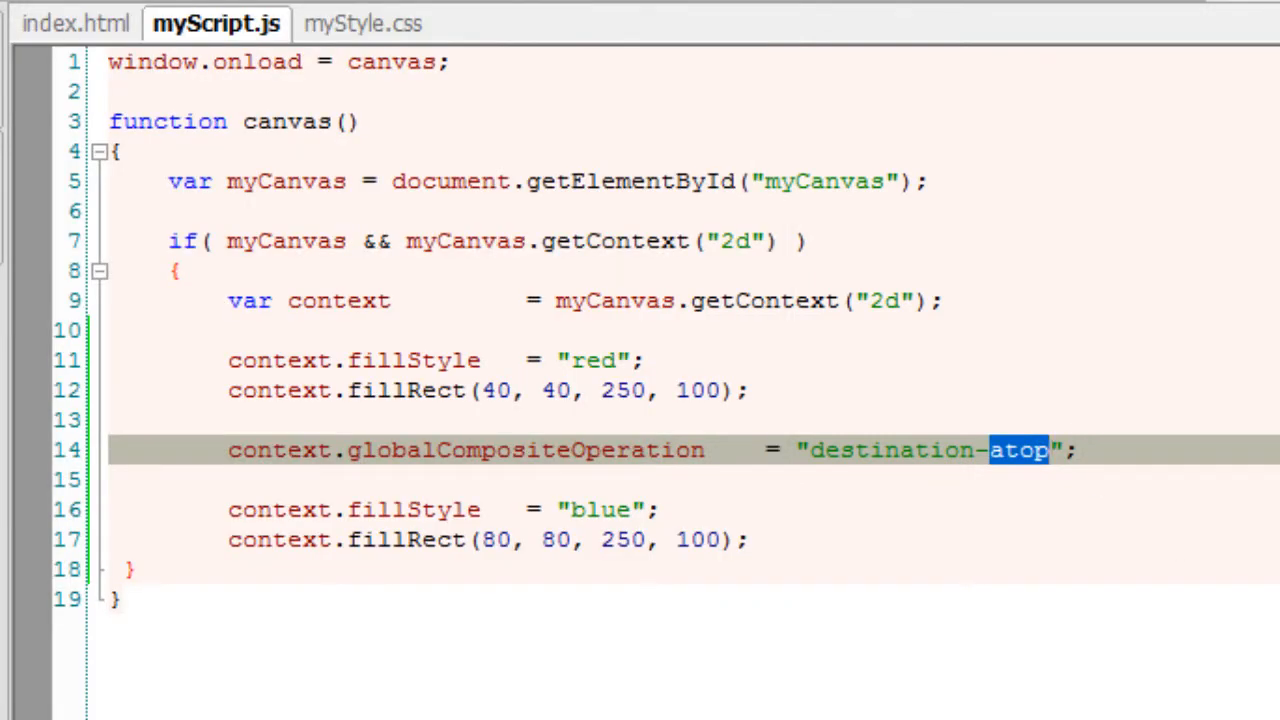
Set the mode to "darker" for a black overlap, try "copy", and return to "darker".
{"action": "type", "text": "dar"}
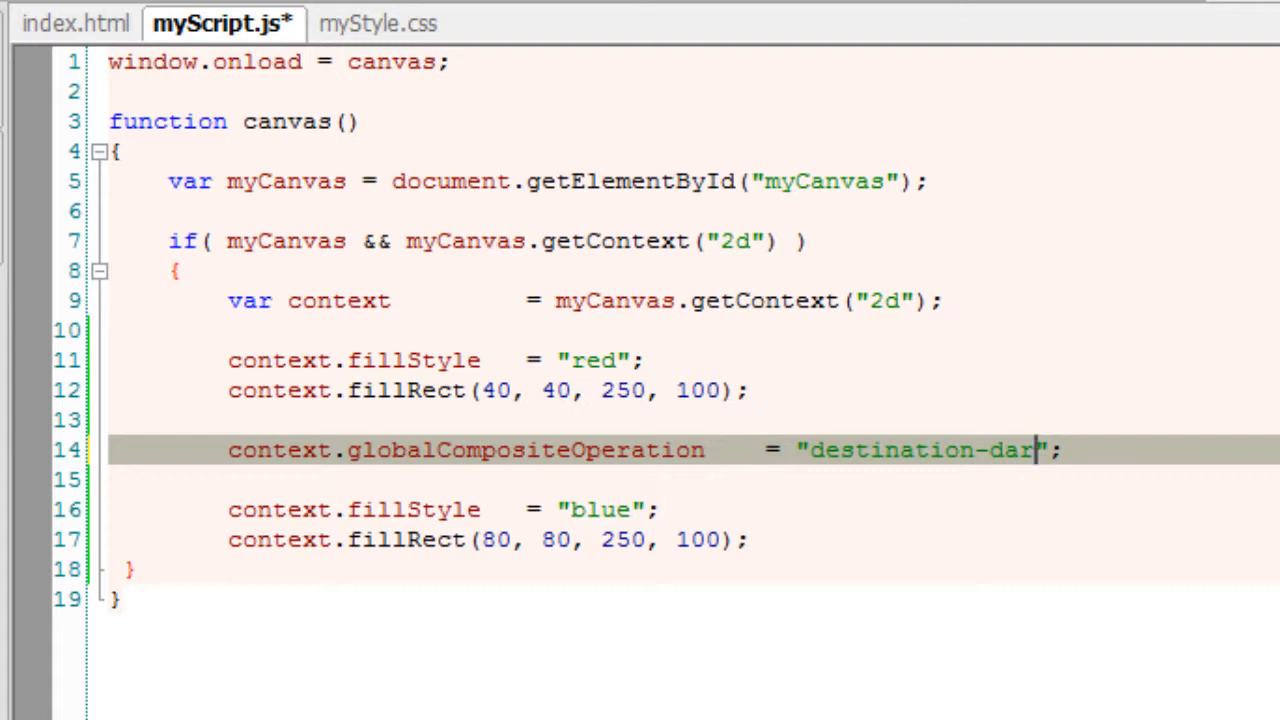
{"action": "type", "text": "ker"}
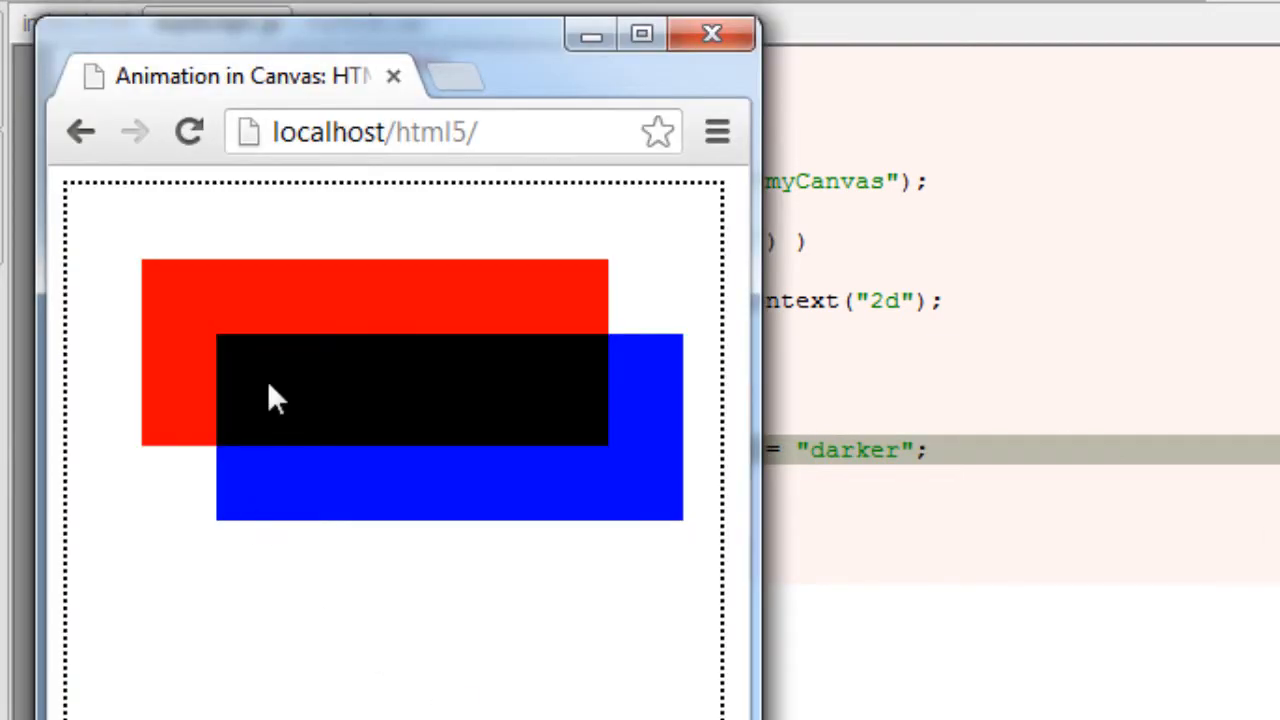
{"action": "mouse_move", "coordinate": [256, 396]}
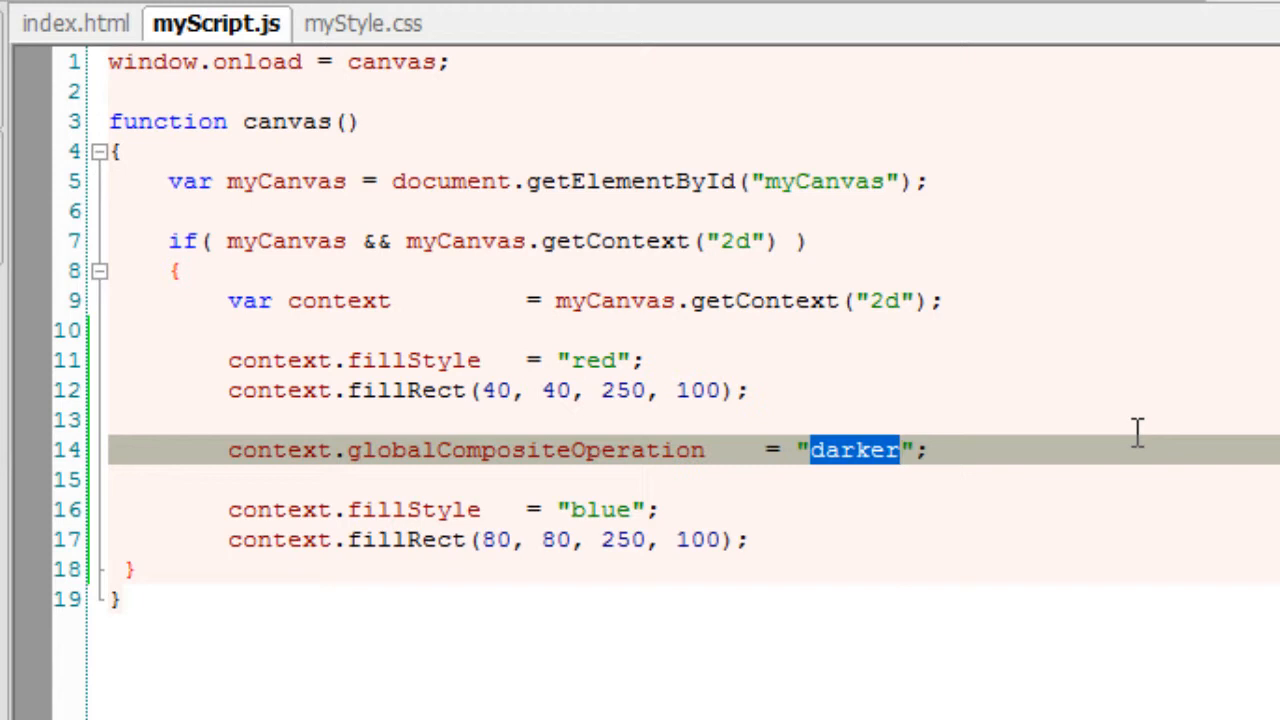
{"action": "type", "text": "copy"}
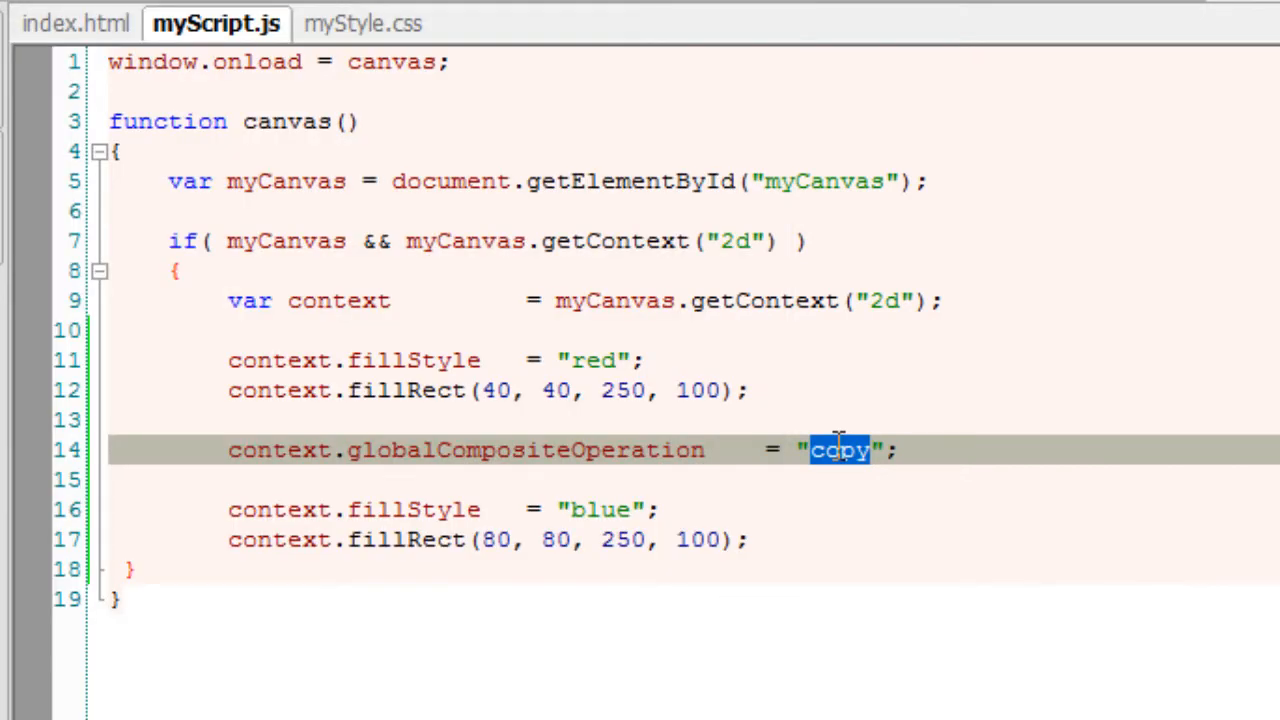
{"action": "type", "text": "darker"}
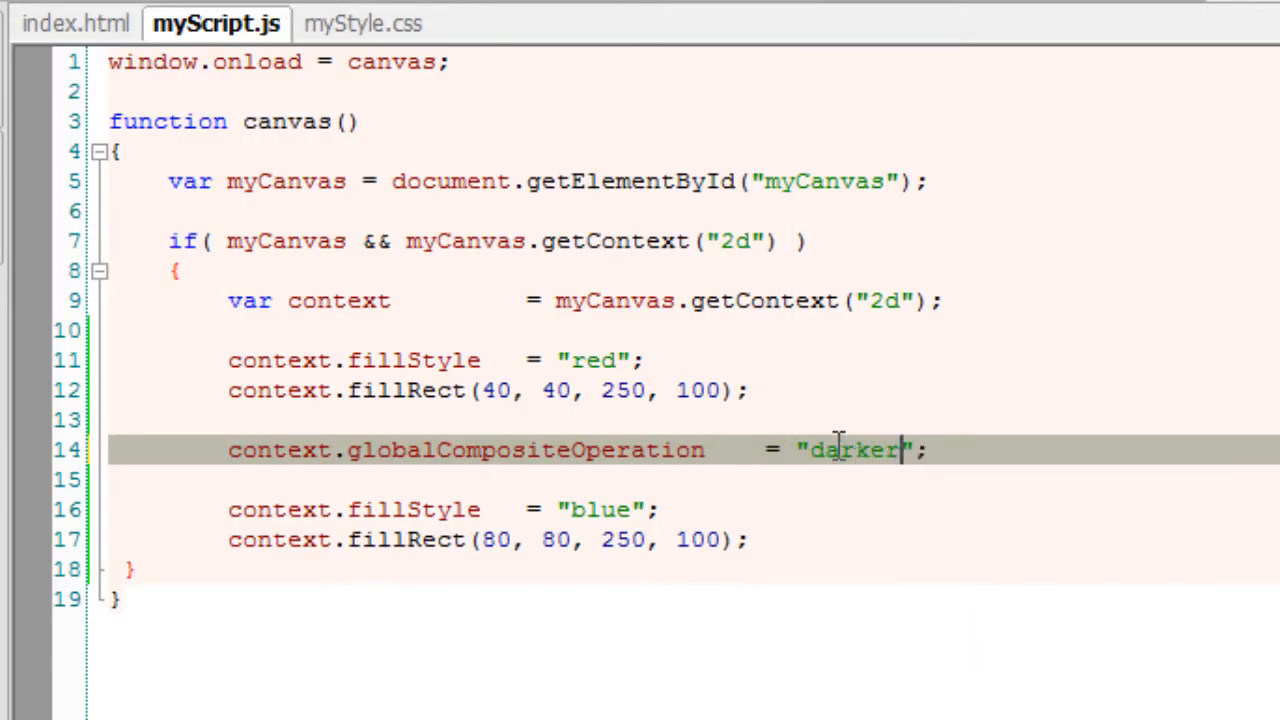